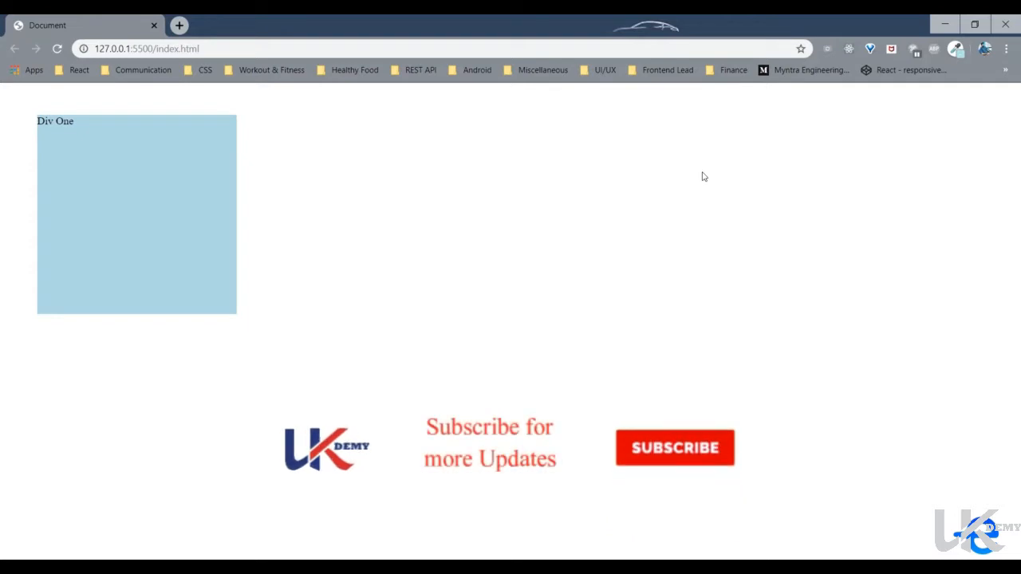
- Write a div:hover rule with background-color: lightcoral; and save the stylesheet
click(675, 447)
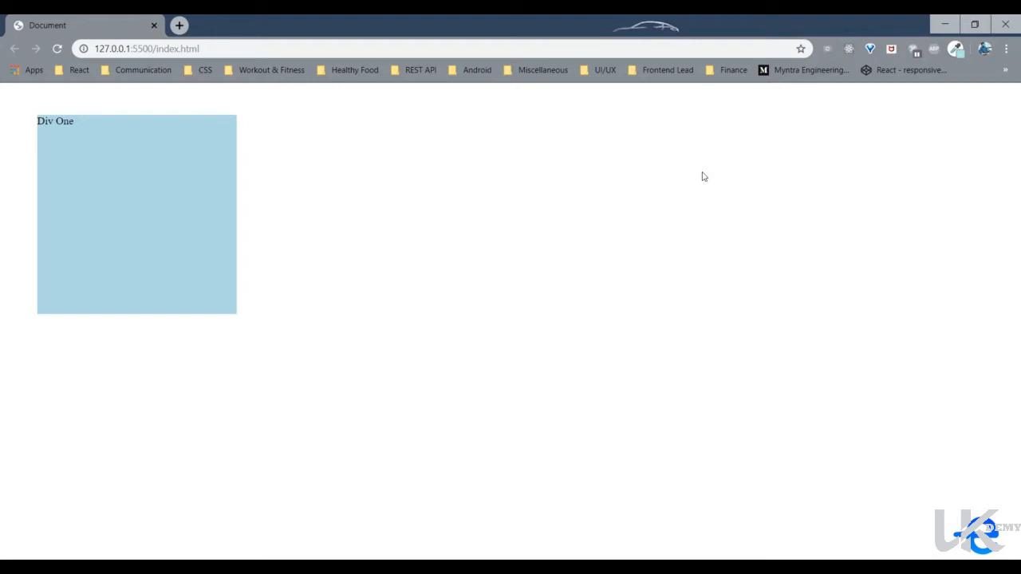
mouse_move(112, 179)
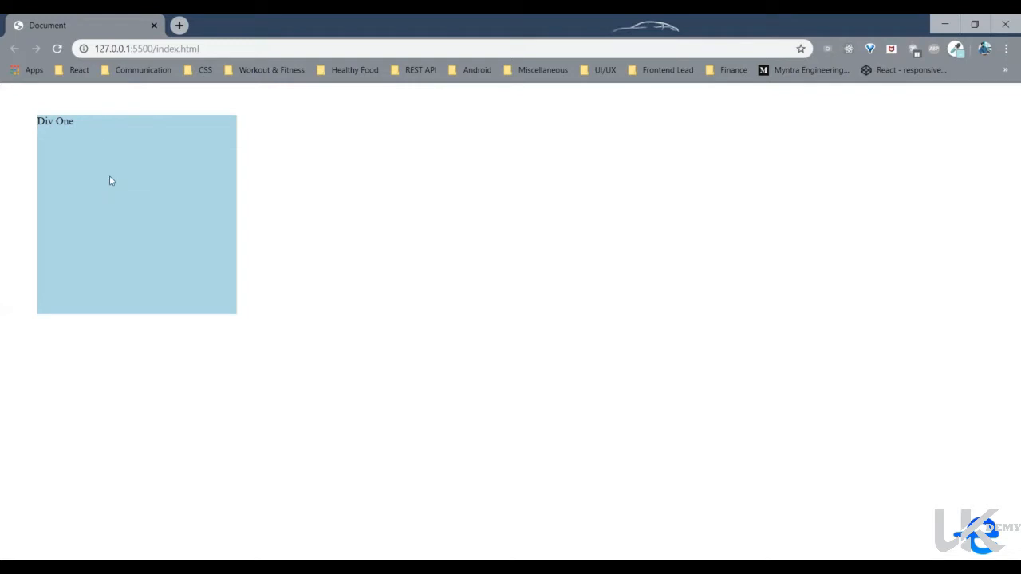
mouse_move(457, 186)
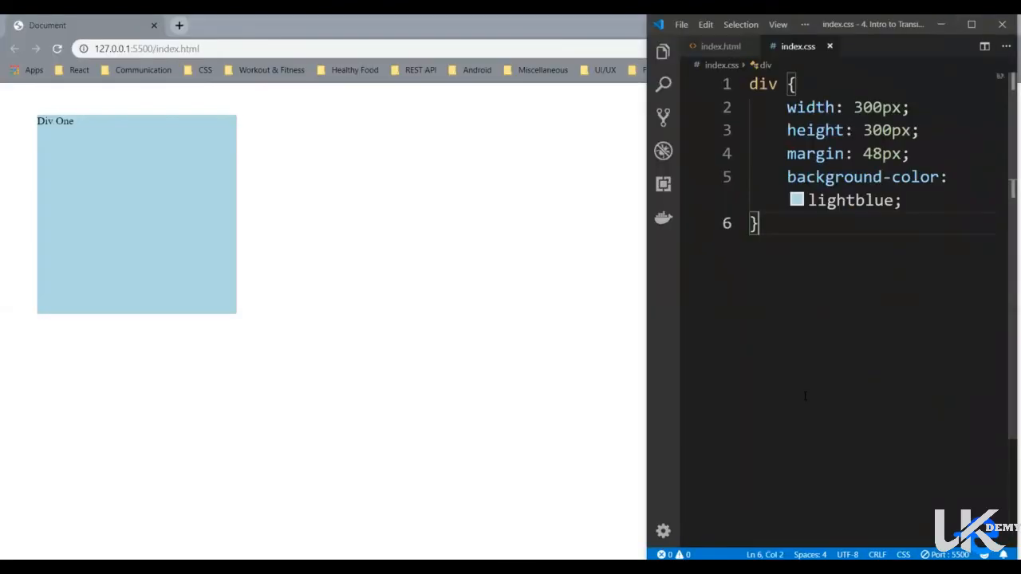
text(div:h)
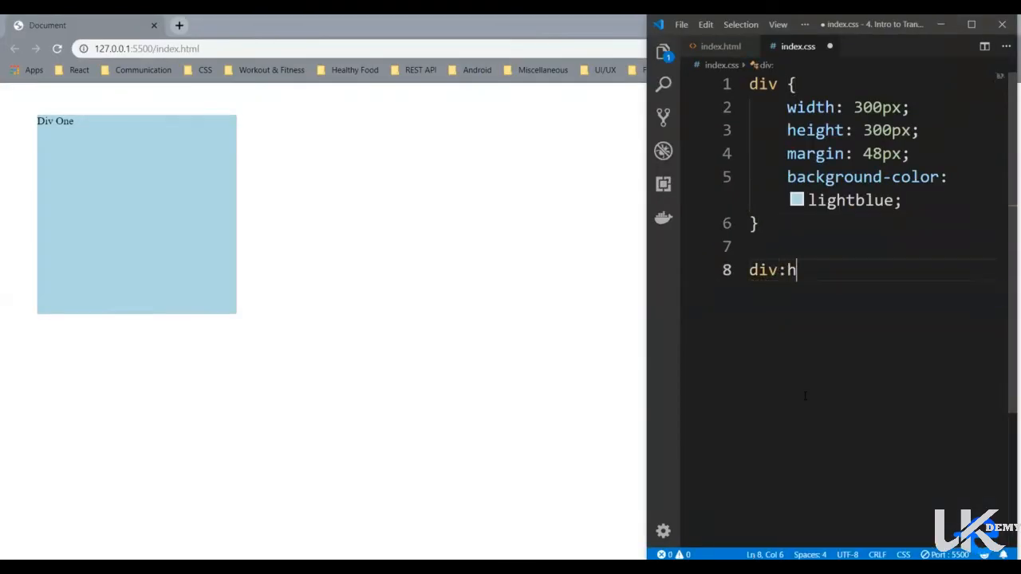
text(over {)
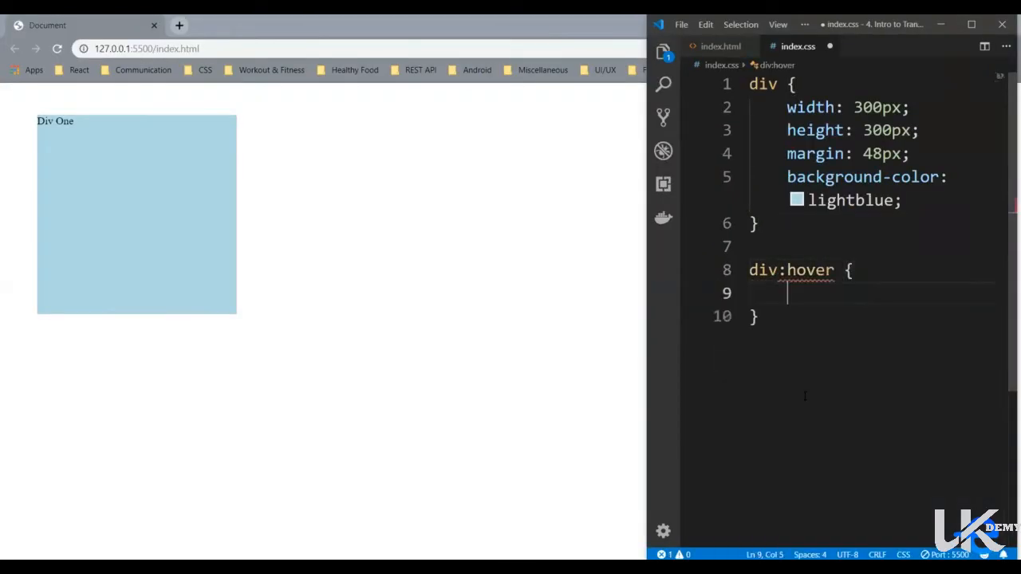
text(background-color:)
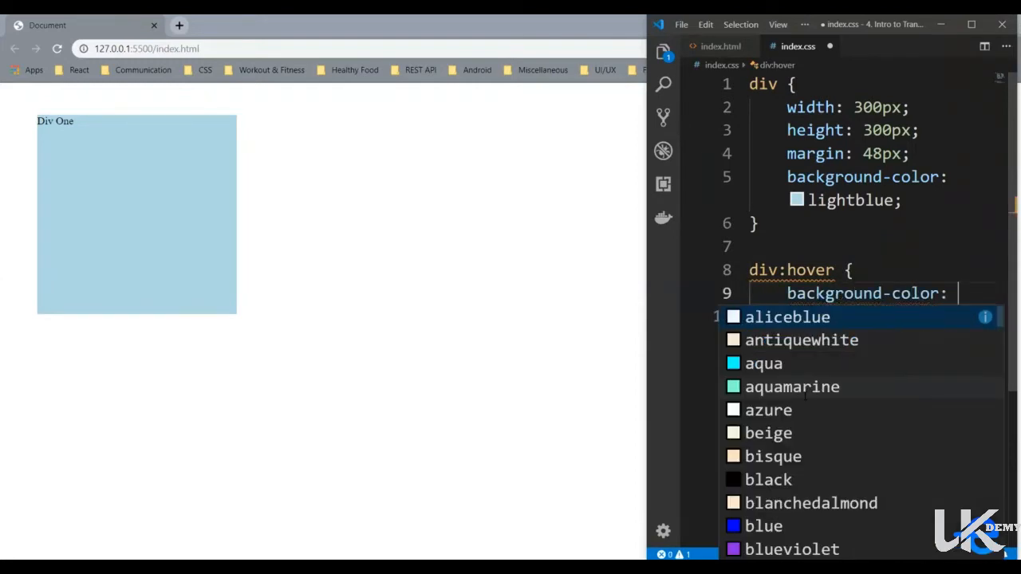
text(lightcoral;)
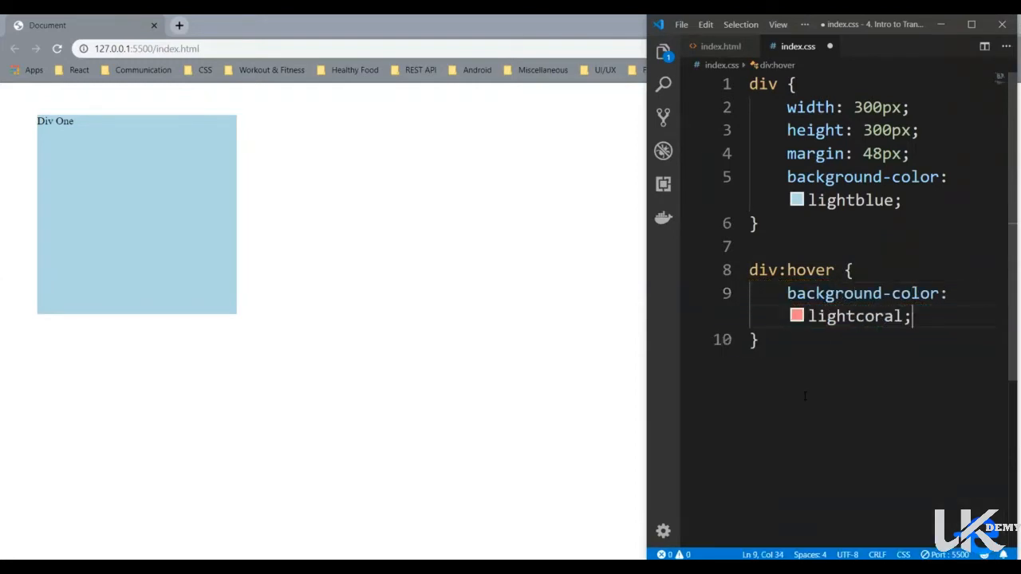
key(Ctrl+s)
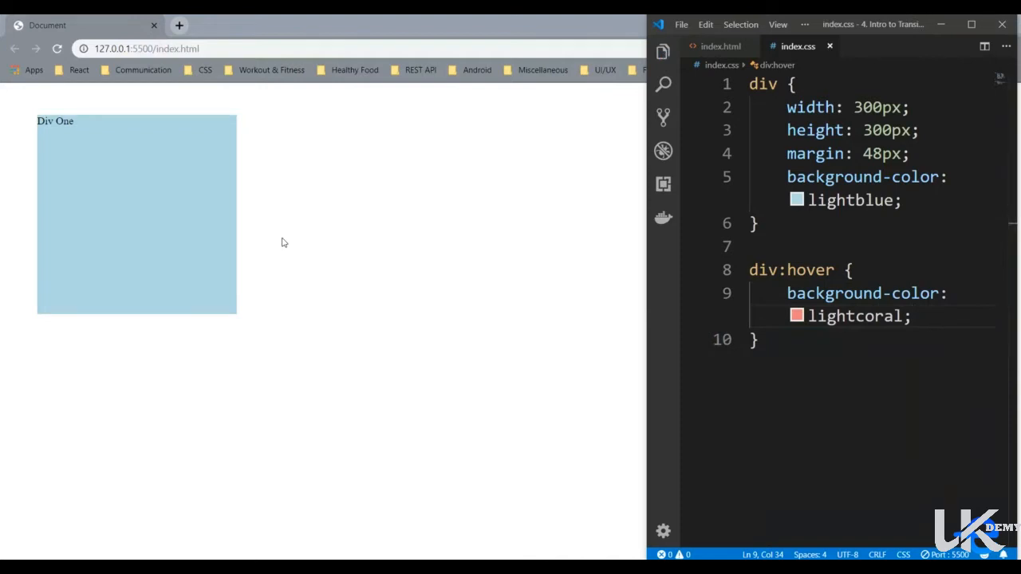
mouse_move(211, 198)
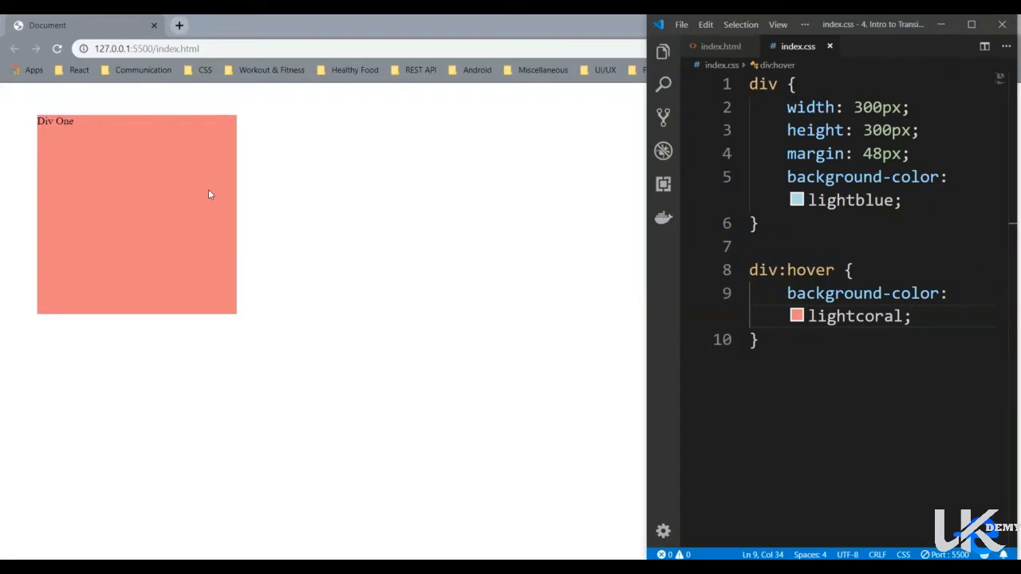
mouse_move(559, 252)
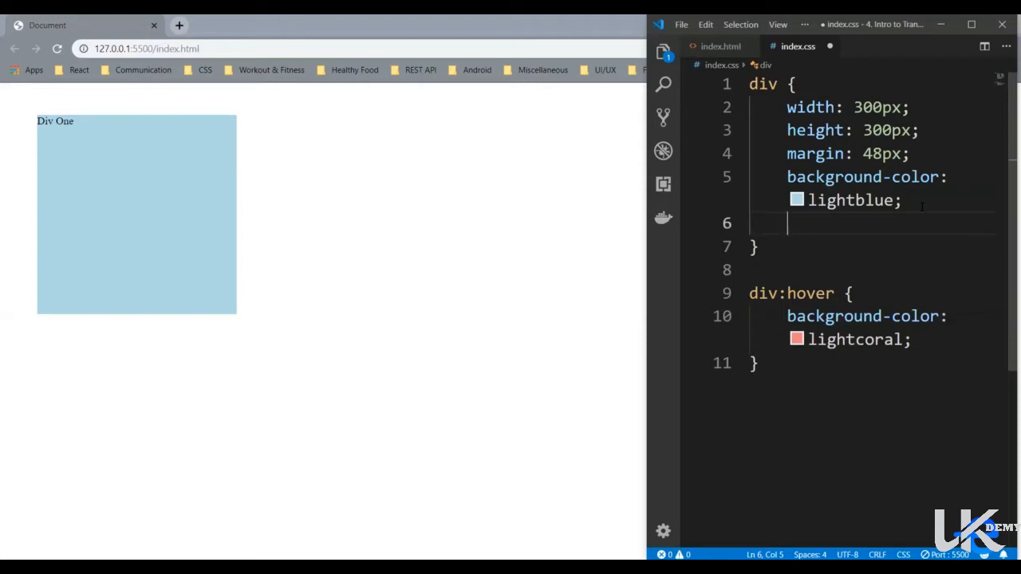
- Add transition-property: background-color; to the div rule
text(tran)
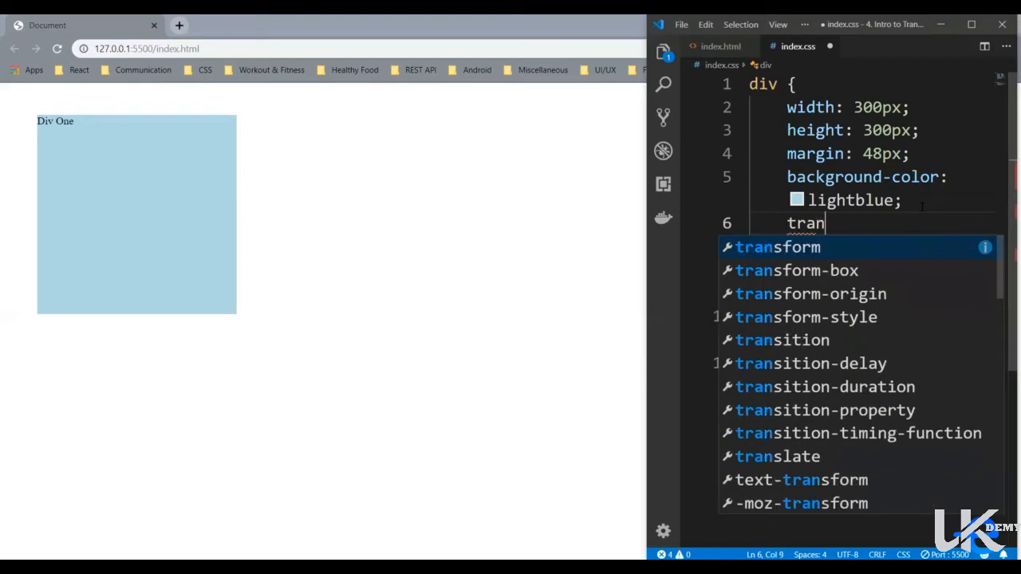
text(sition-property:)
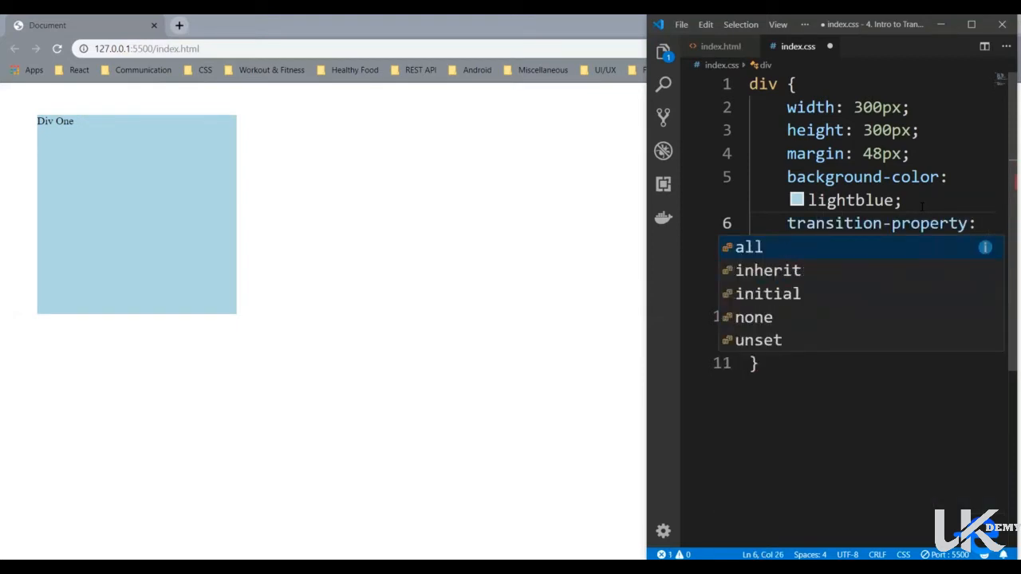
text(back)
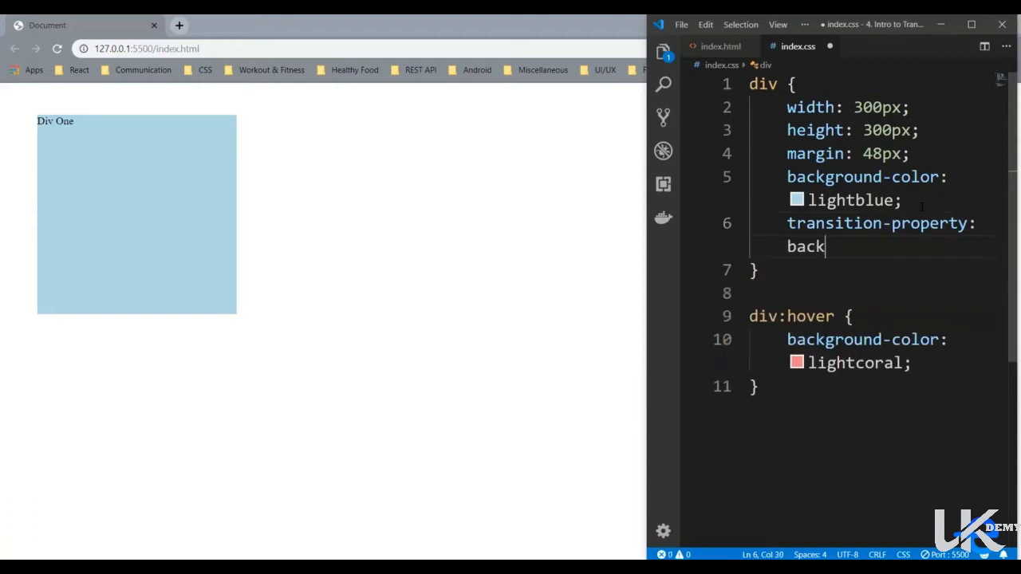
text(gro)
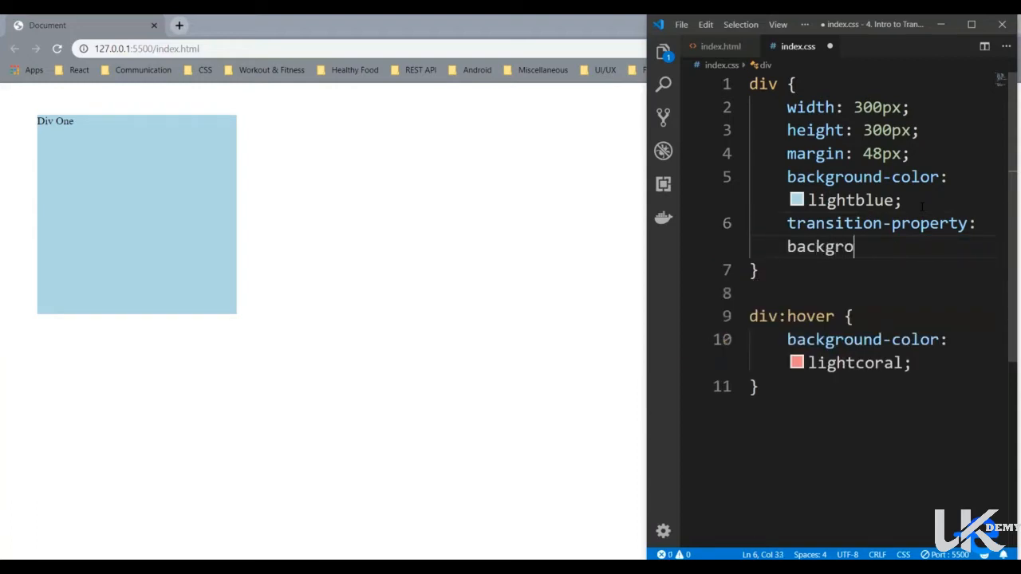
text(und-co)
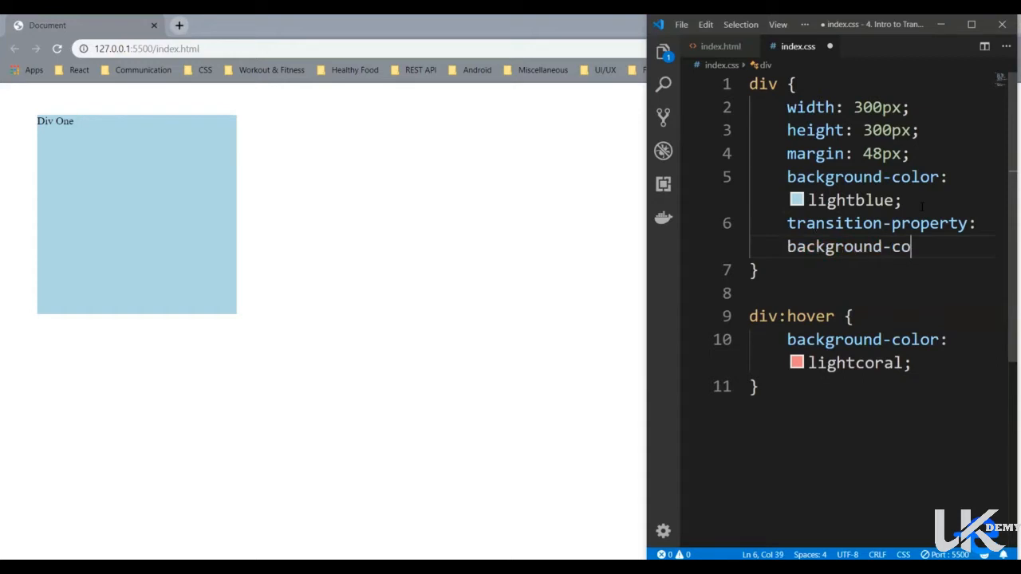
text(lor;)
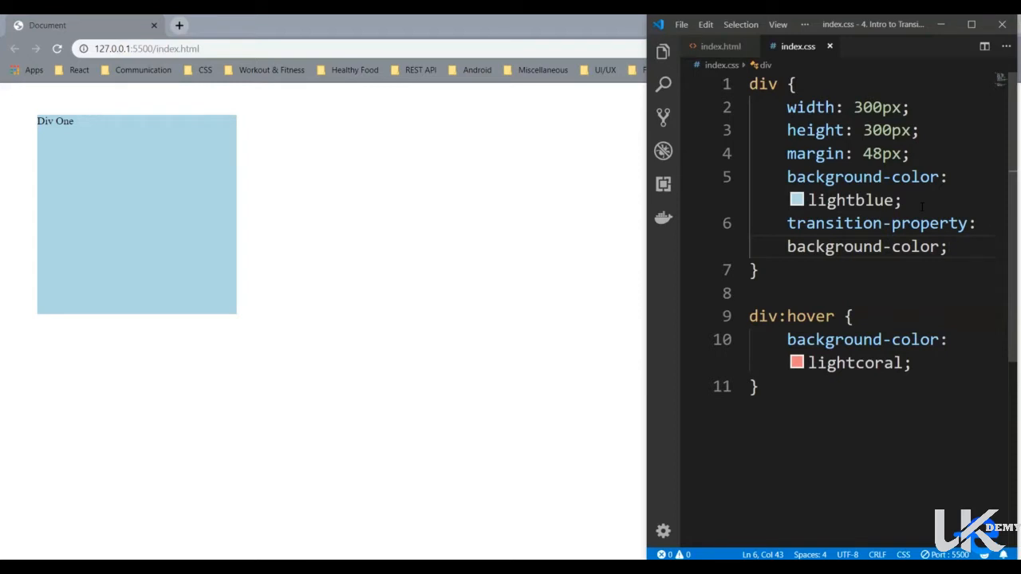
- Add transition-duration: 1000ms; to the div rule
text(transition-duration:)
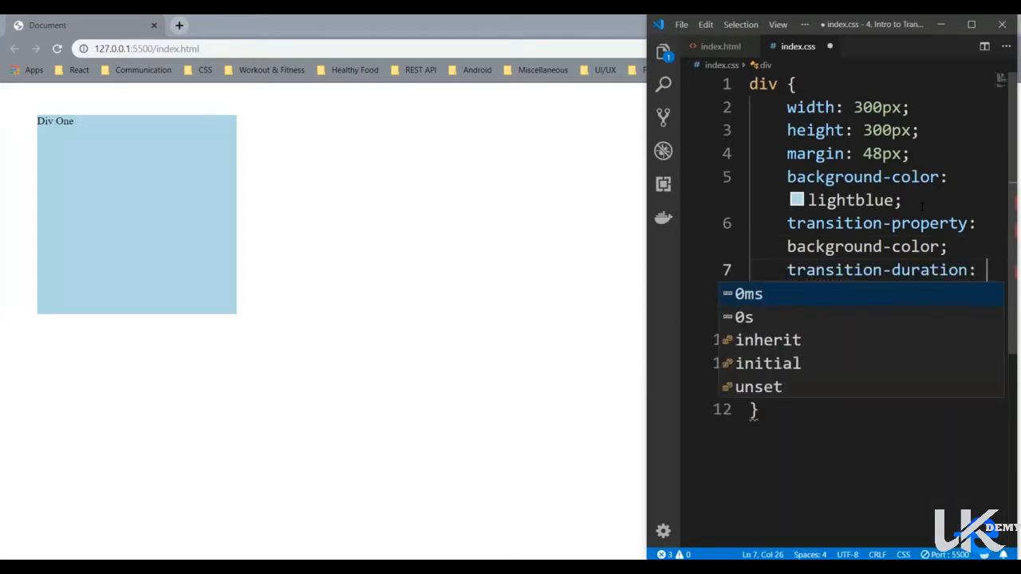
text(1s)
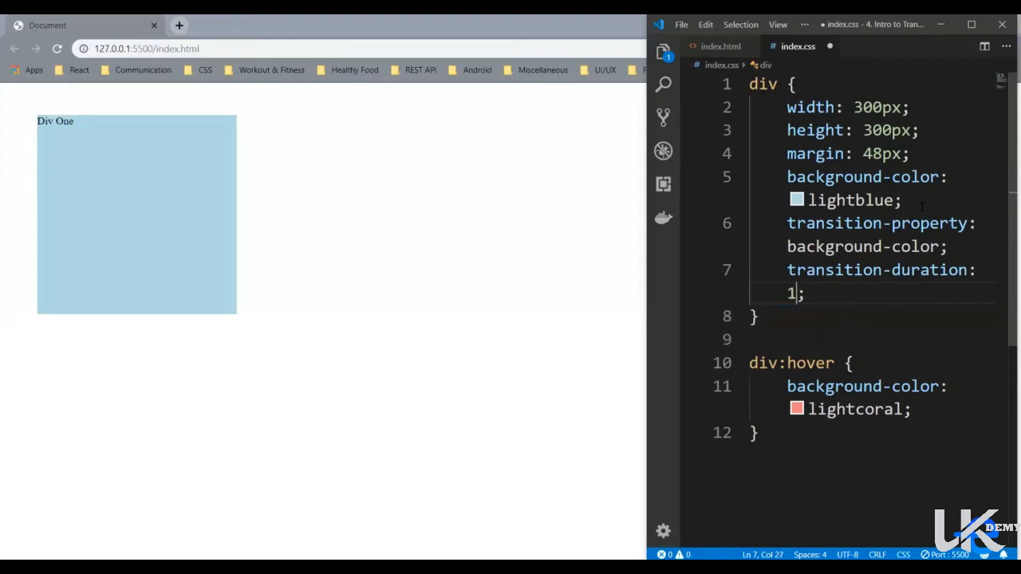
text(000ms)
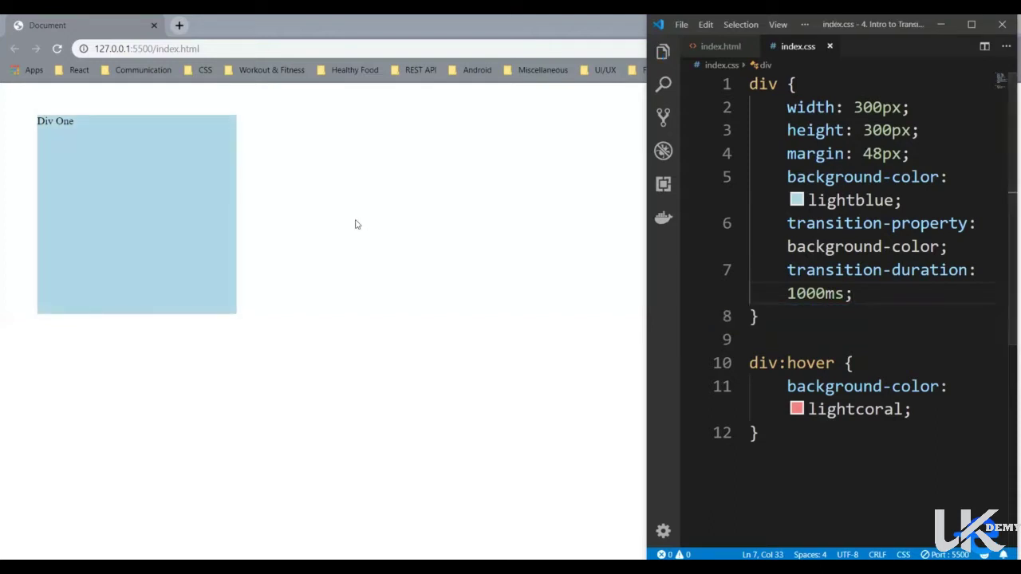
mouse_move(136, 214)
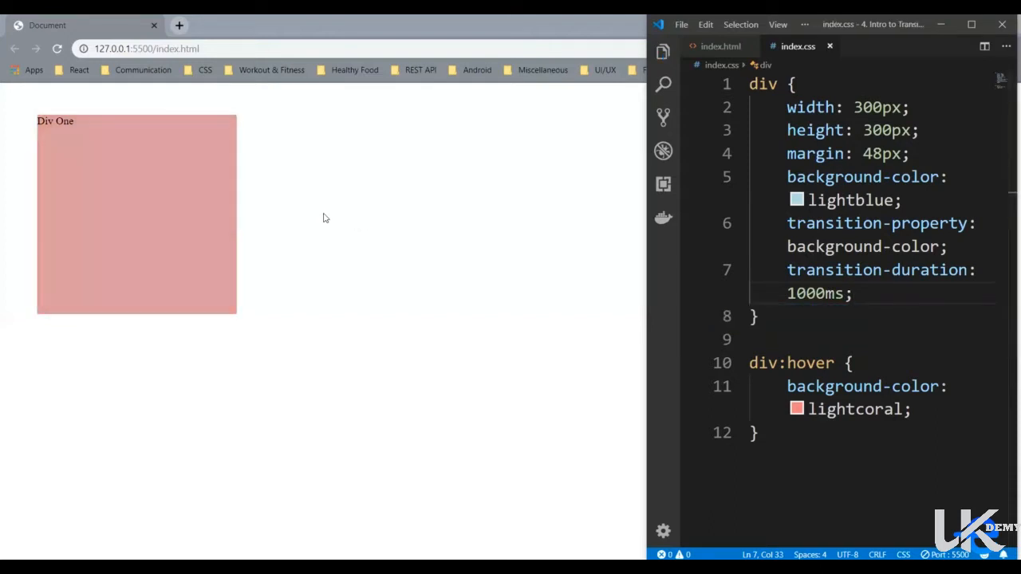
mouse_move(233, 218)
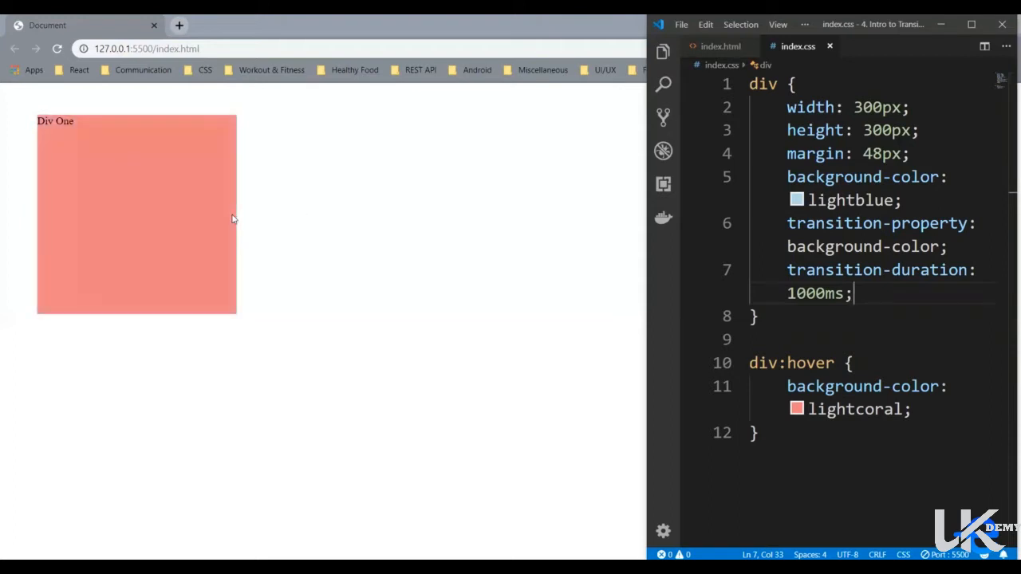
mouse_move(364, 215)
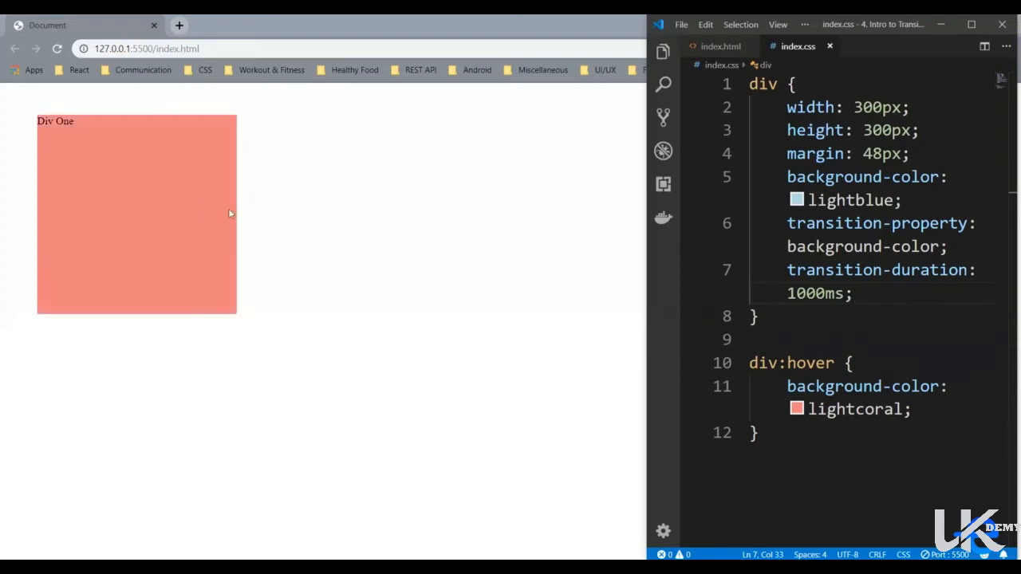
mouse_move(297, 212)
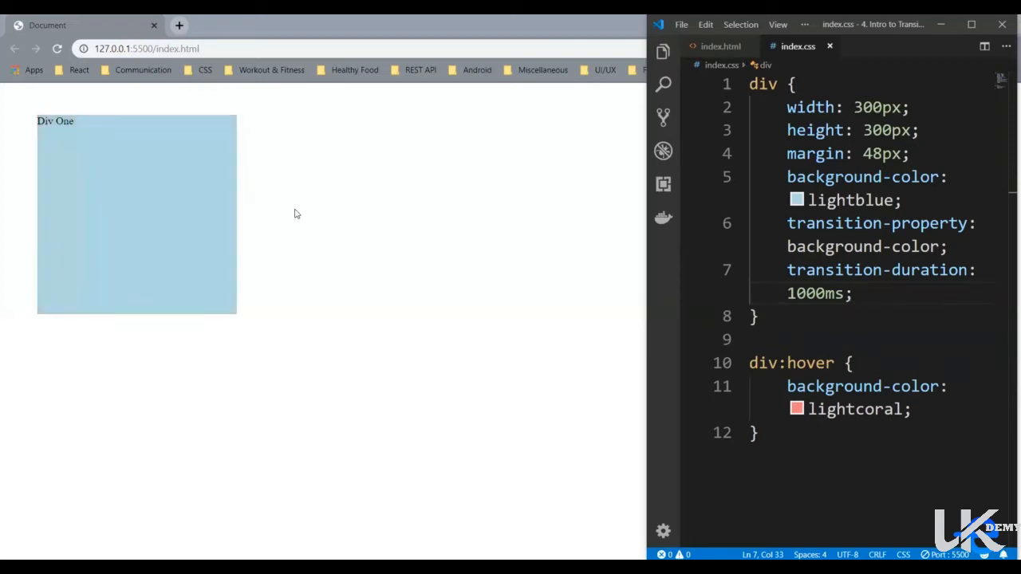
mouse_move(136, 215)
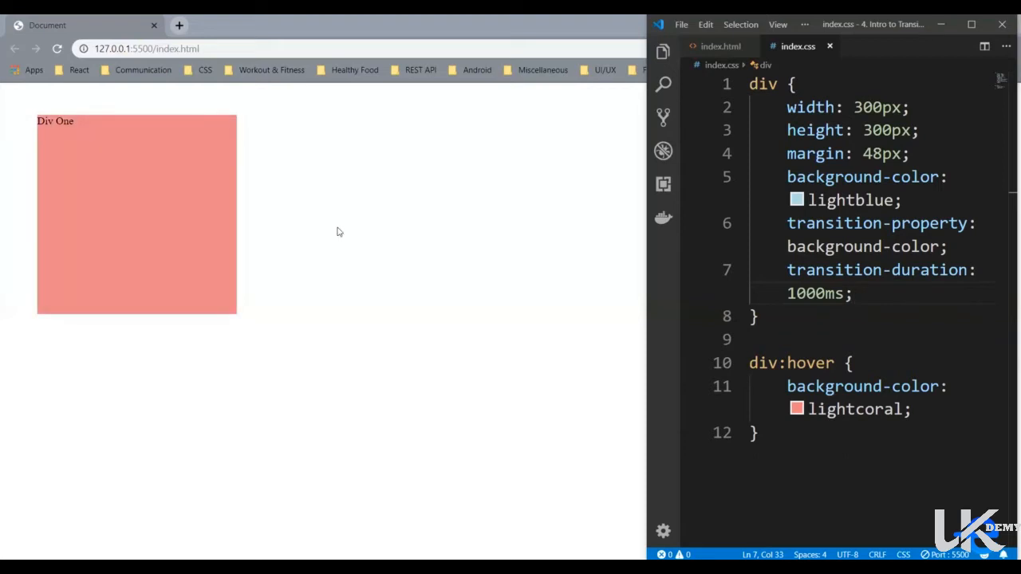
mouse_move(338, 231)
text(3)
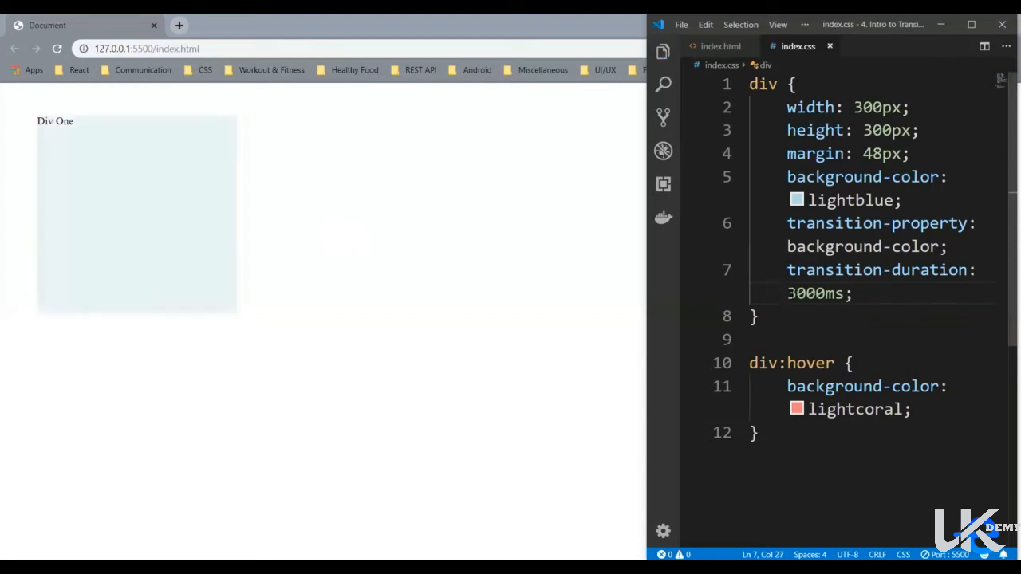
mouse_move(303, 268)
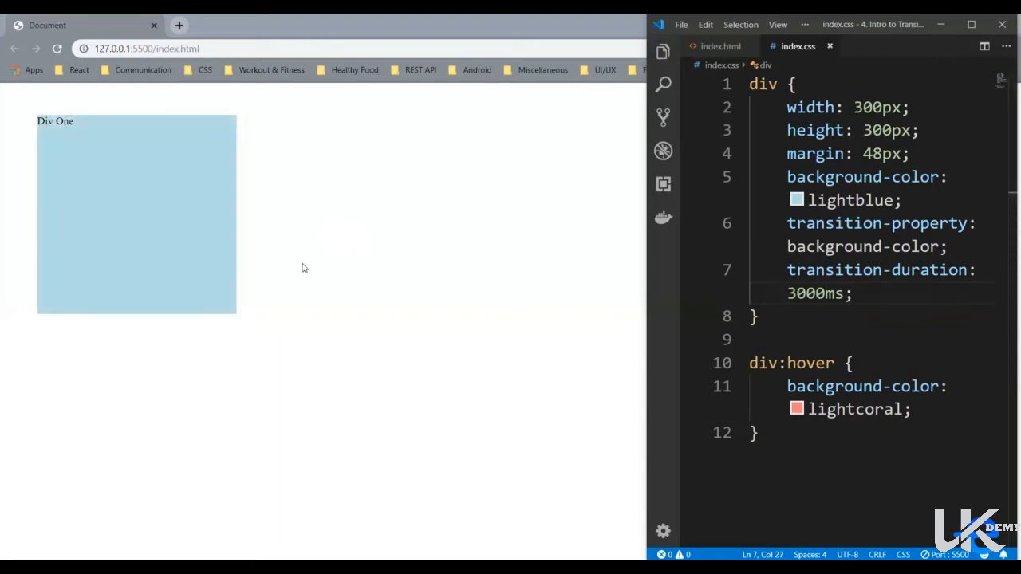
mouse_move(209, 234)
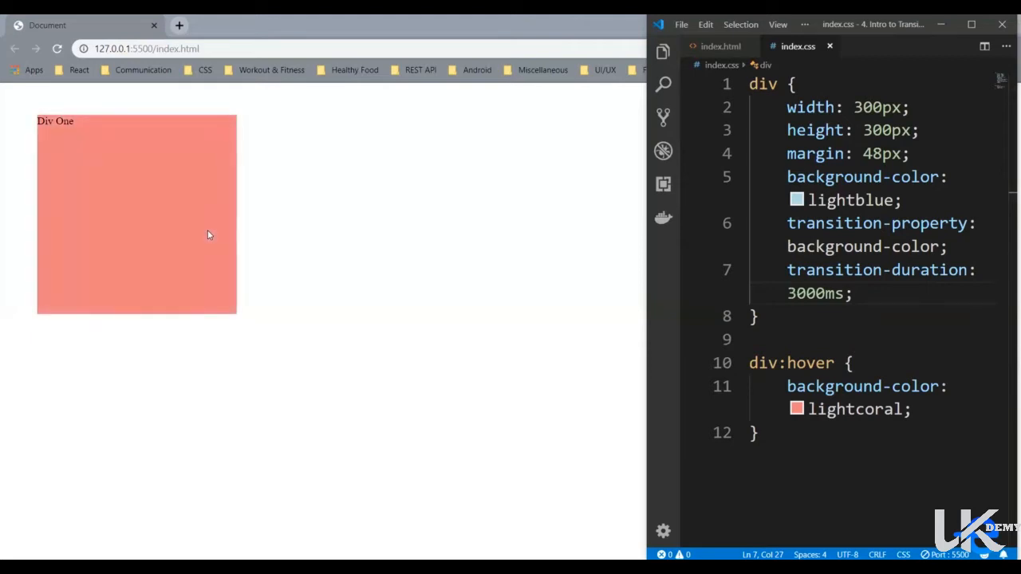
mouse_move(427, 218)
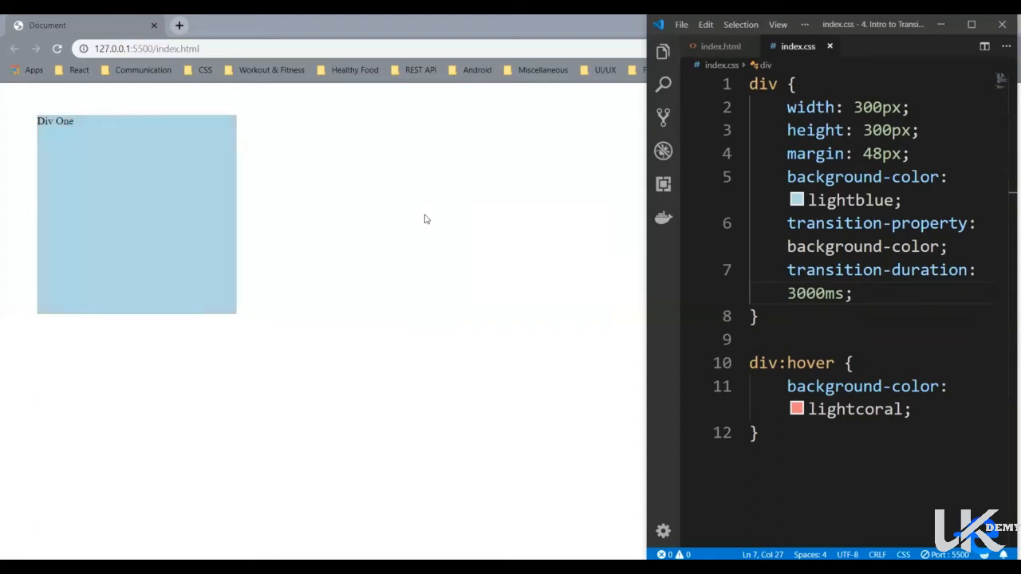
mouse_move(604, 342)
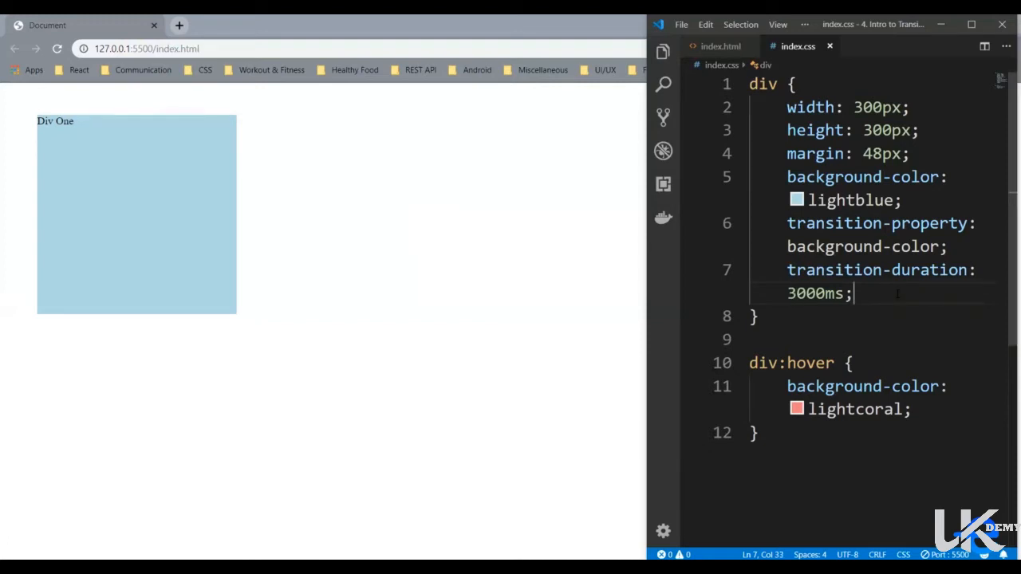
- Add transition-timing-function to the div rule, first ease-in, then changed to ease-out
text(tra)
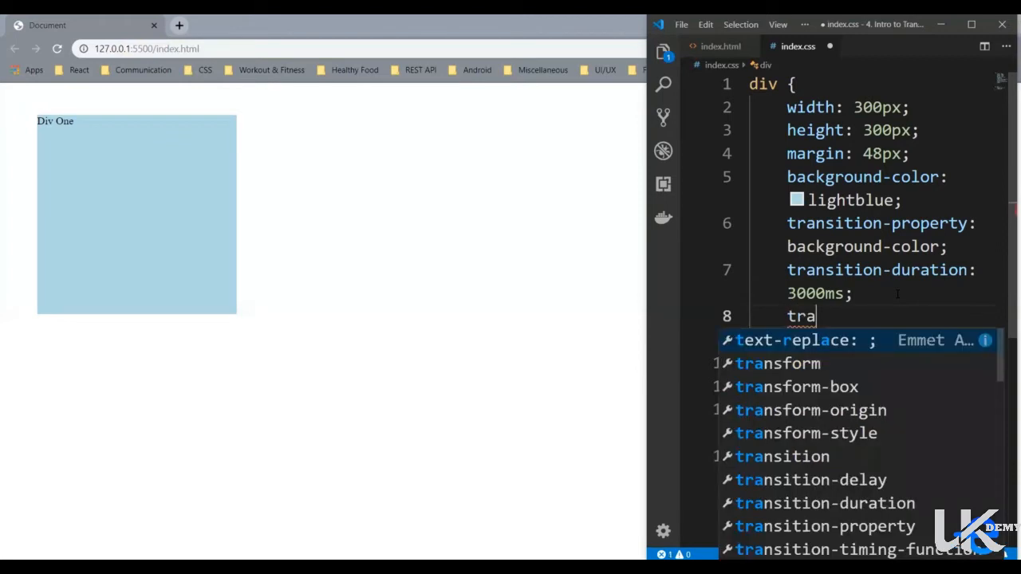
text(sir)
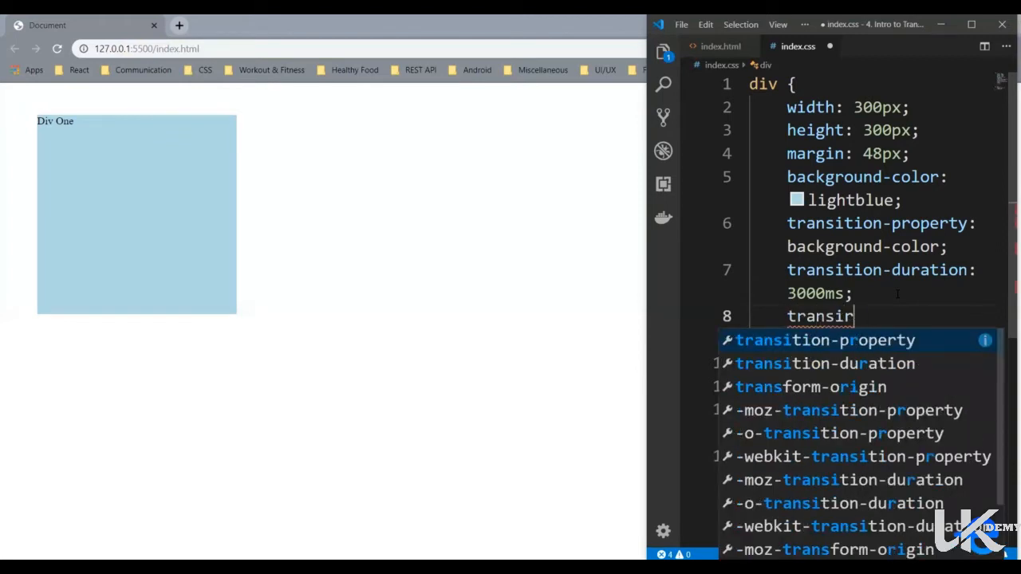
text(imi)
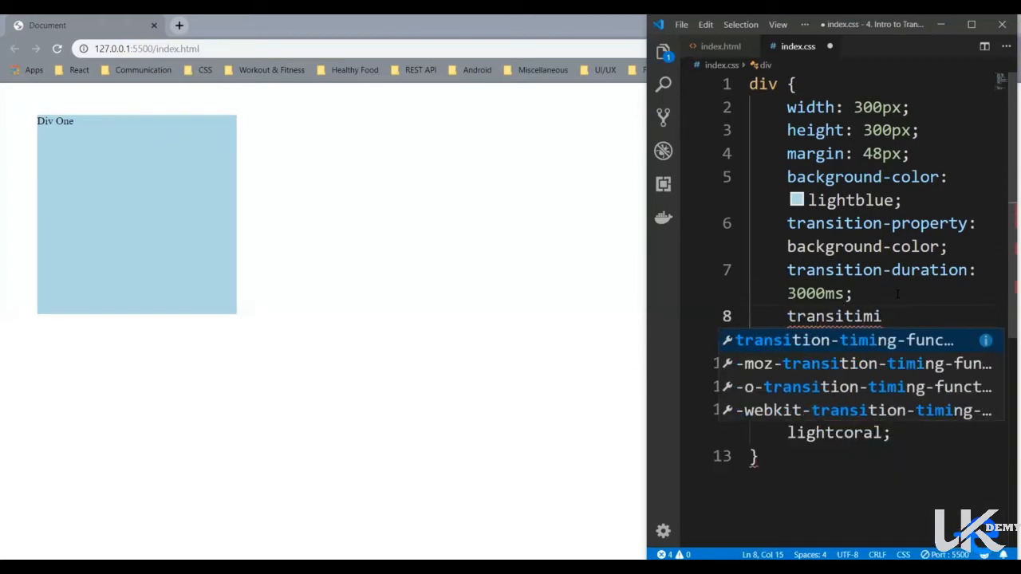
key(Tab)
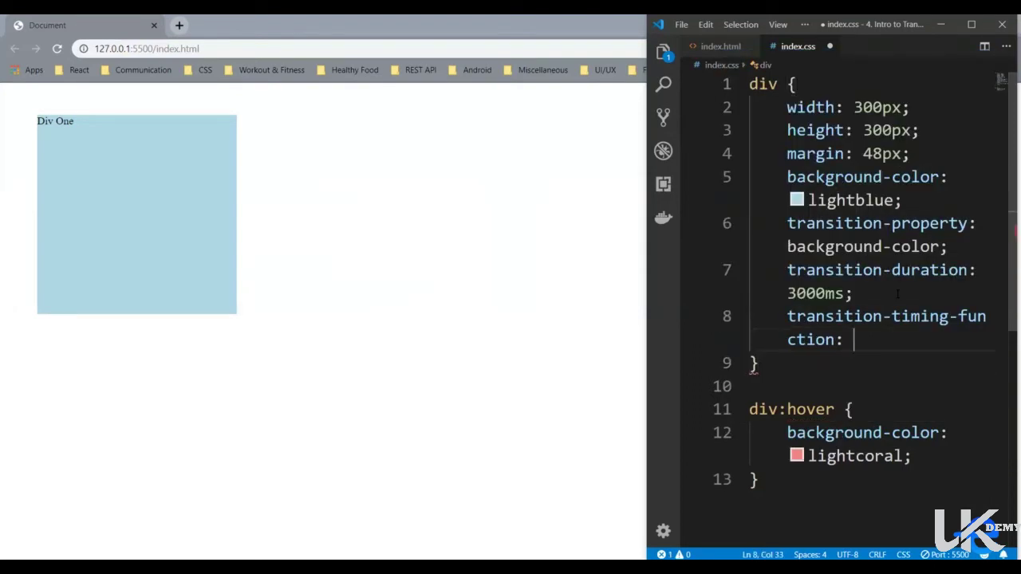
text(e)
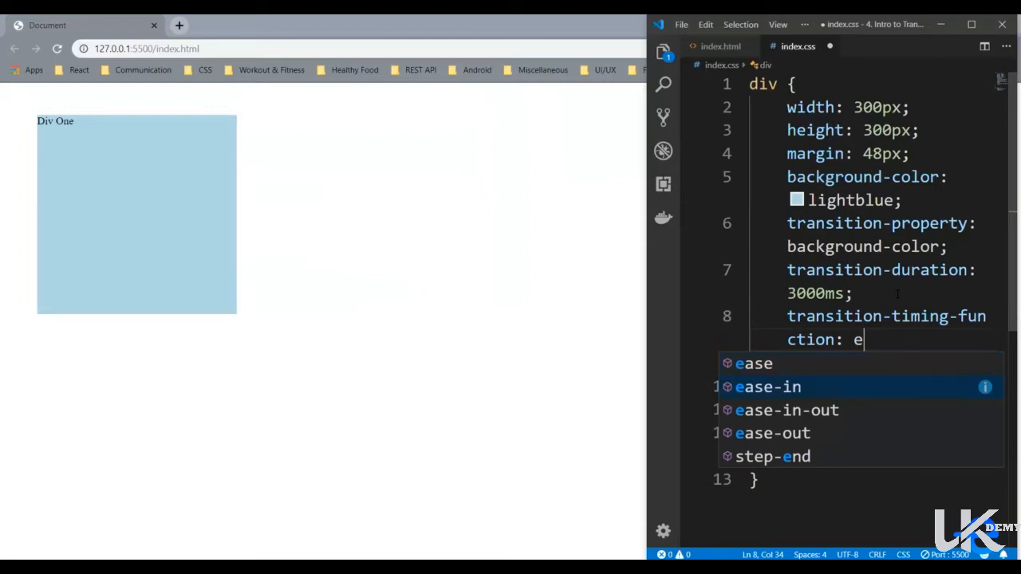
click(769, 388)
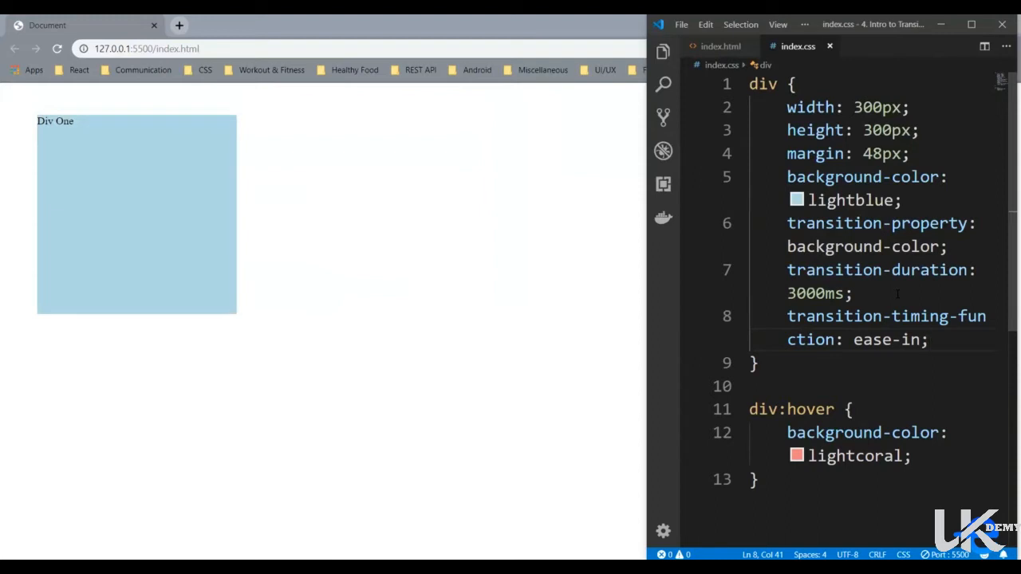
key(BackSpace)
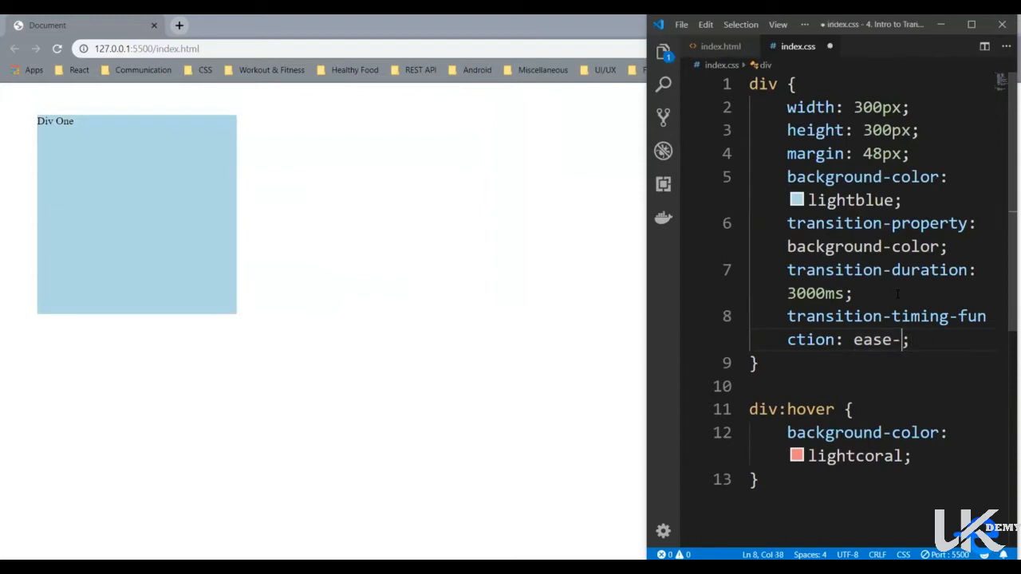
text(out)
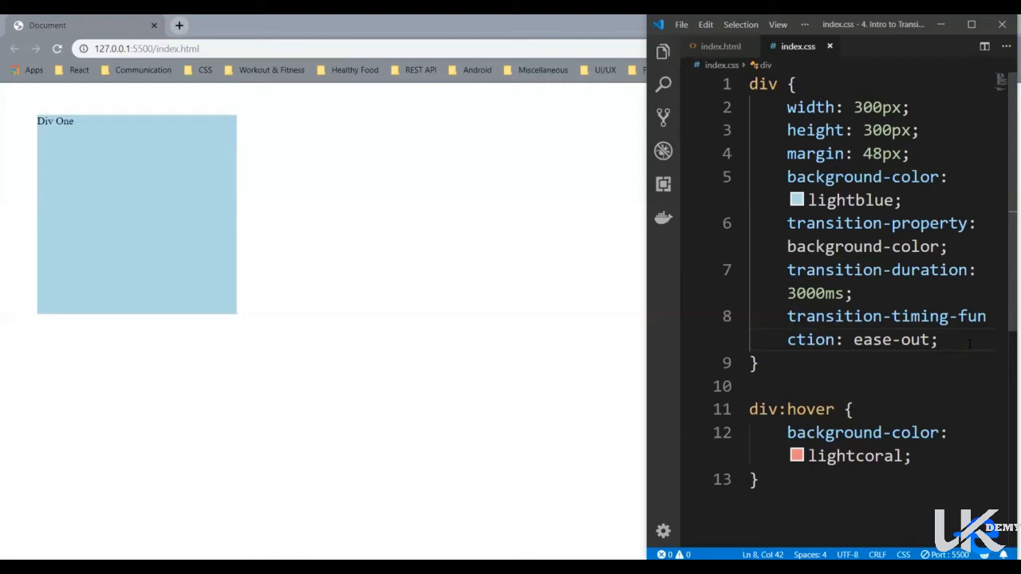
mouse_move(721, 46)
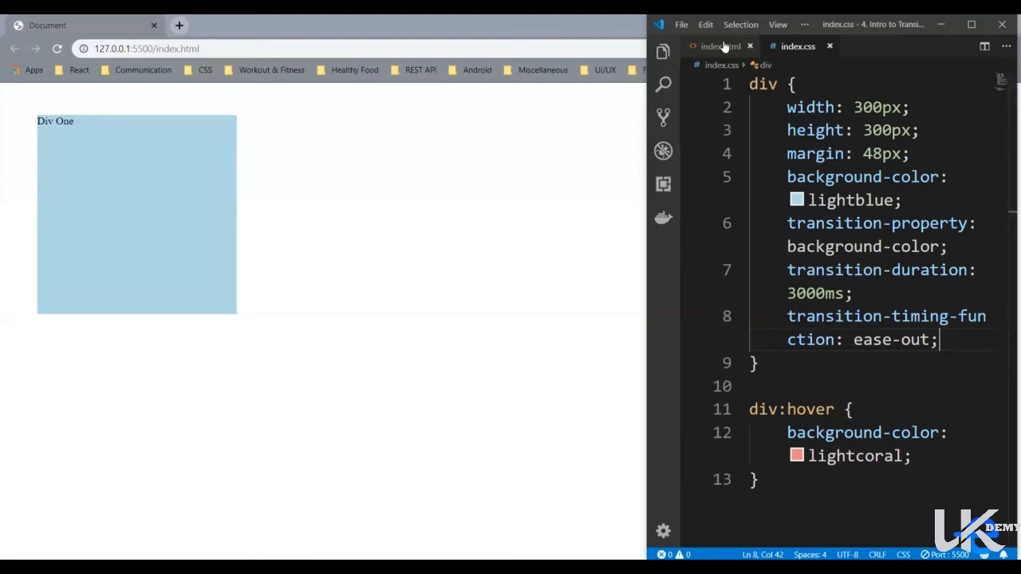
- In index.html label the second div Div Two and give it id="div2"
click(721, 45)
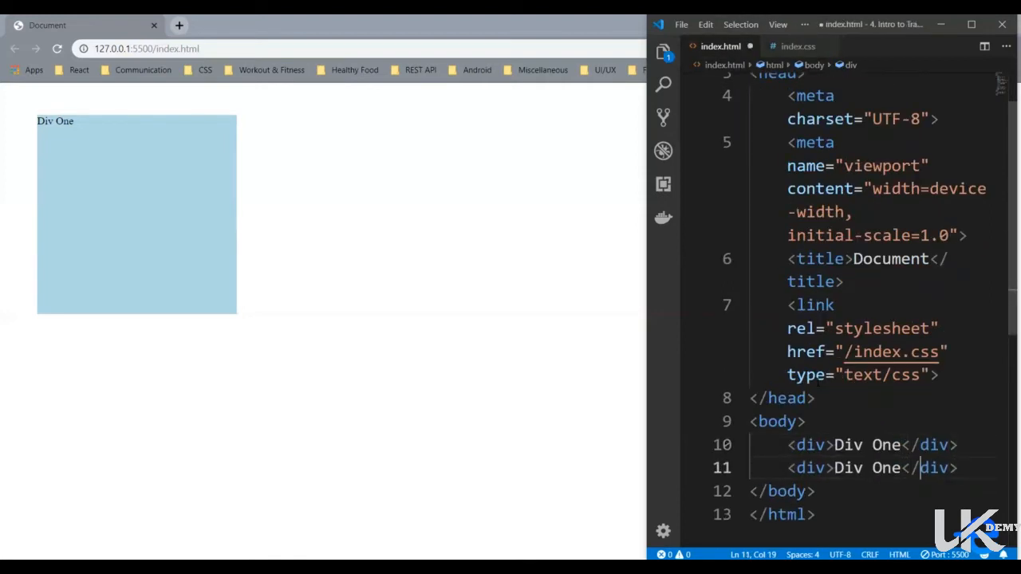
text(Two)
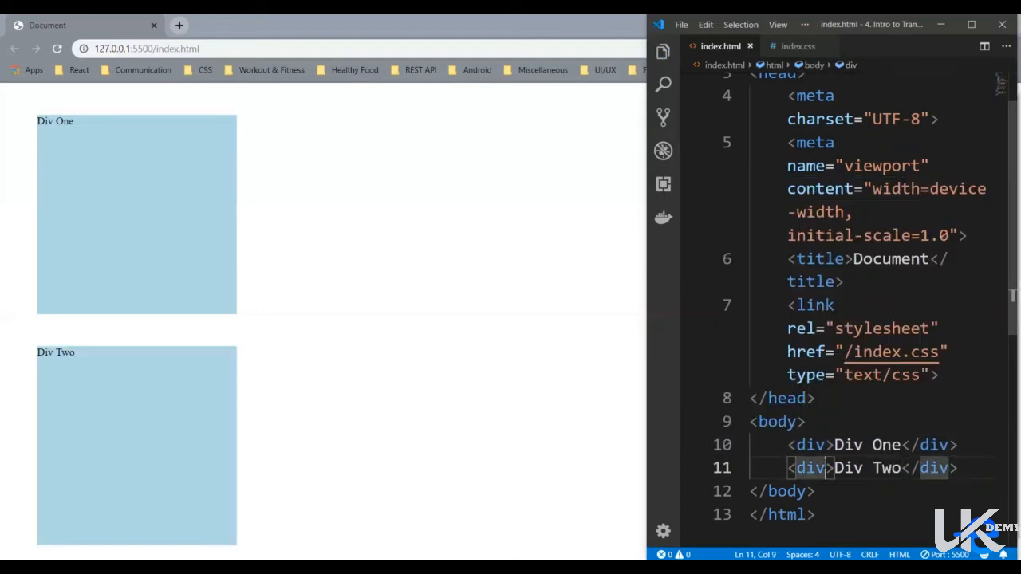
text(id="")
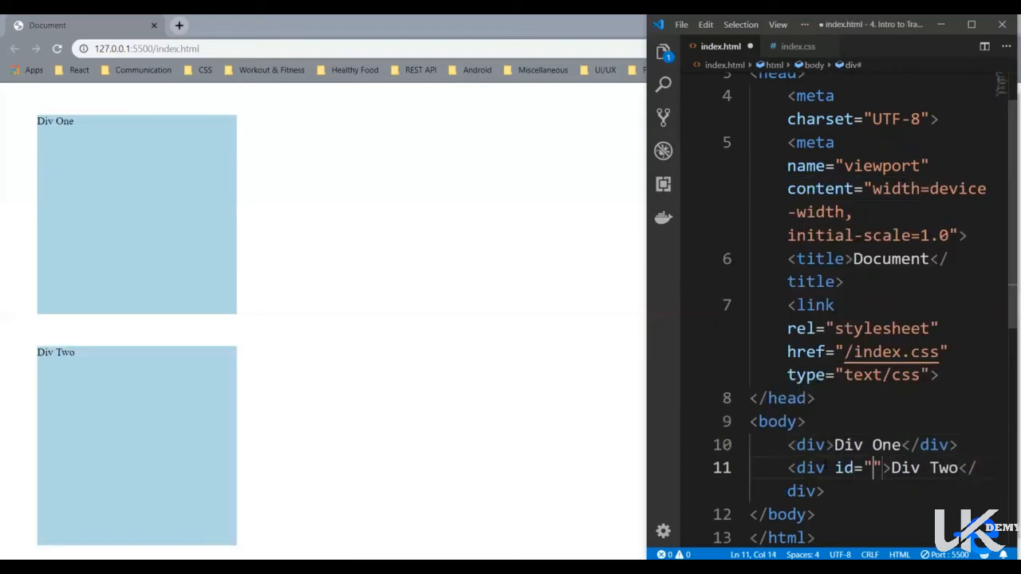
text(div2)
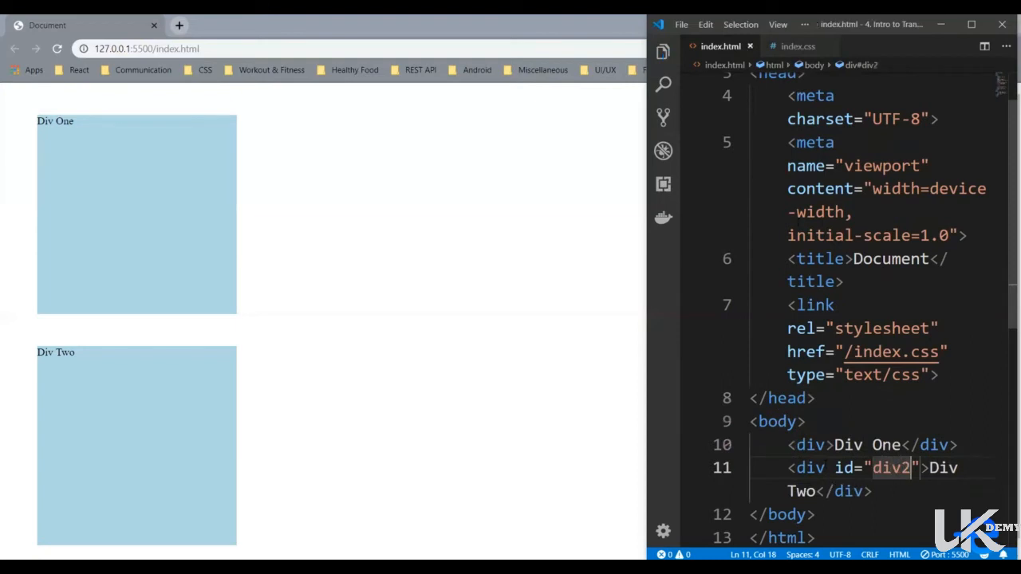
mouse_move(799, 45)
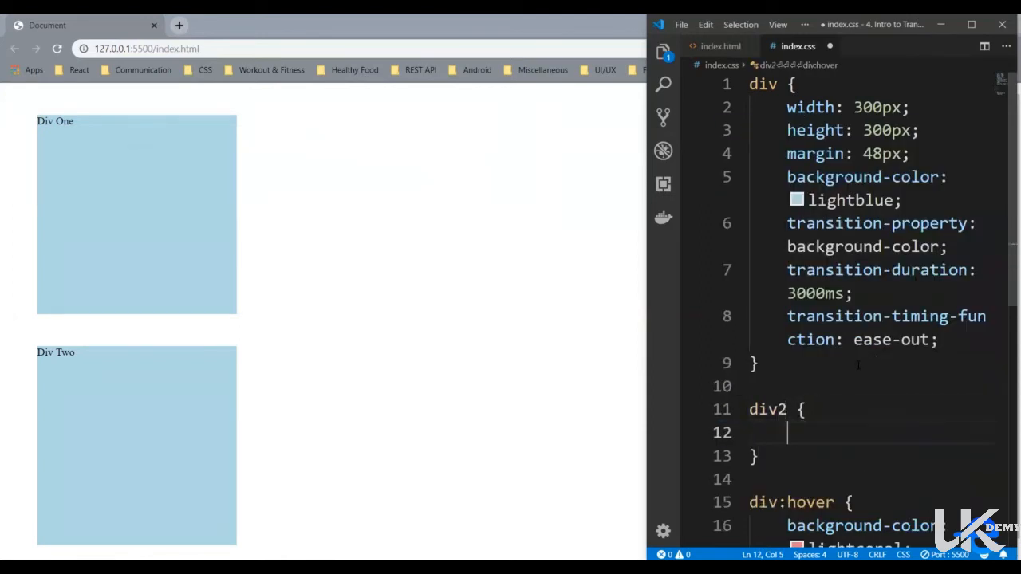
- Add a #div2 rule with background-color: bisque; to the stylesheet
text(background-color:)
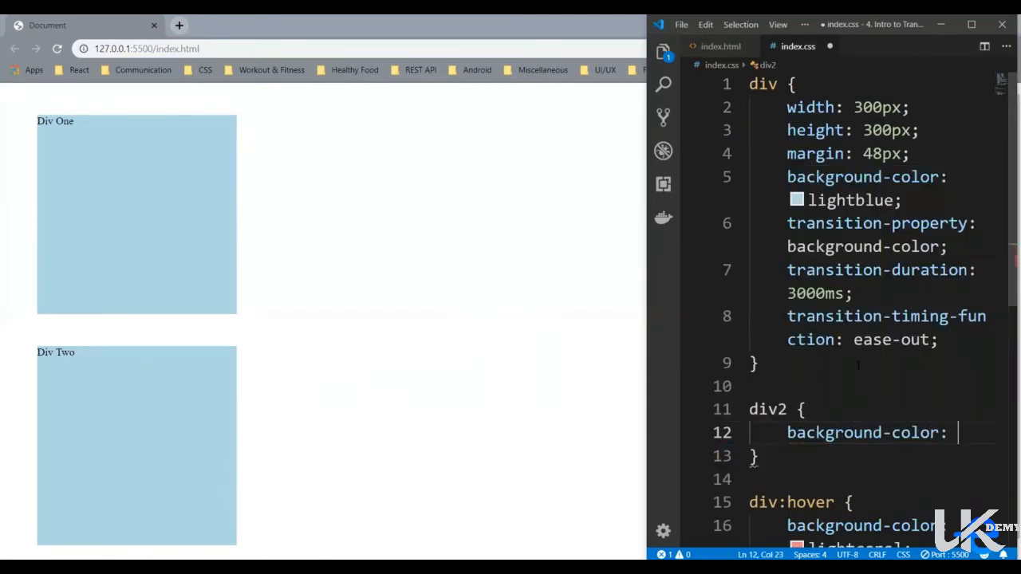
text(bisque;)
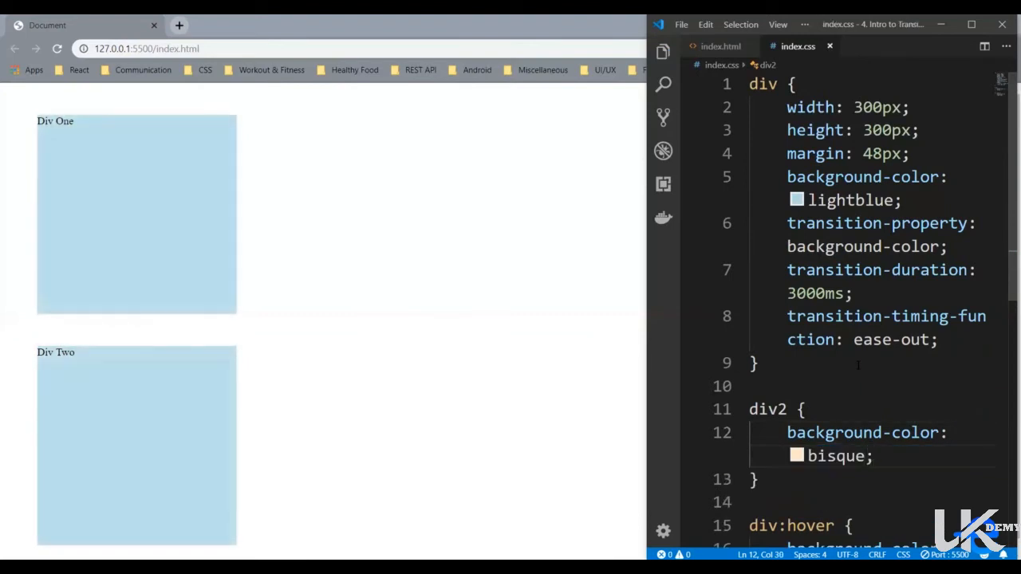
scroll(down, 3)
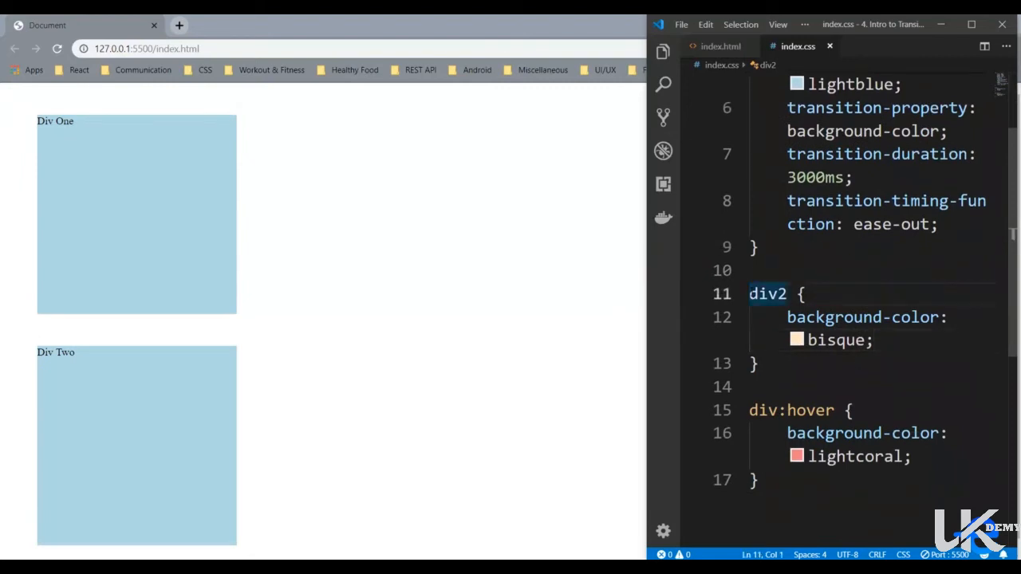
text(#)
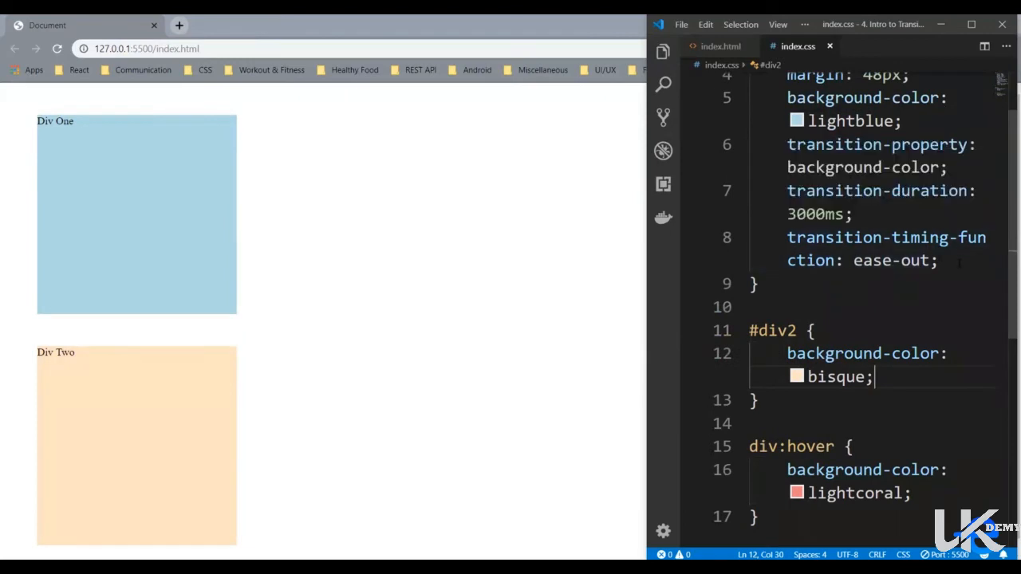
- Copy the timing-function line into #div2 and set it to ease-in
drag(938, 236, 938, 260)
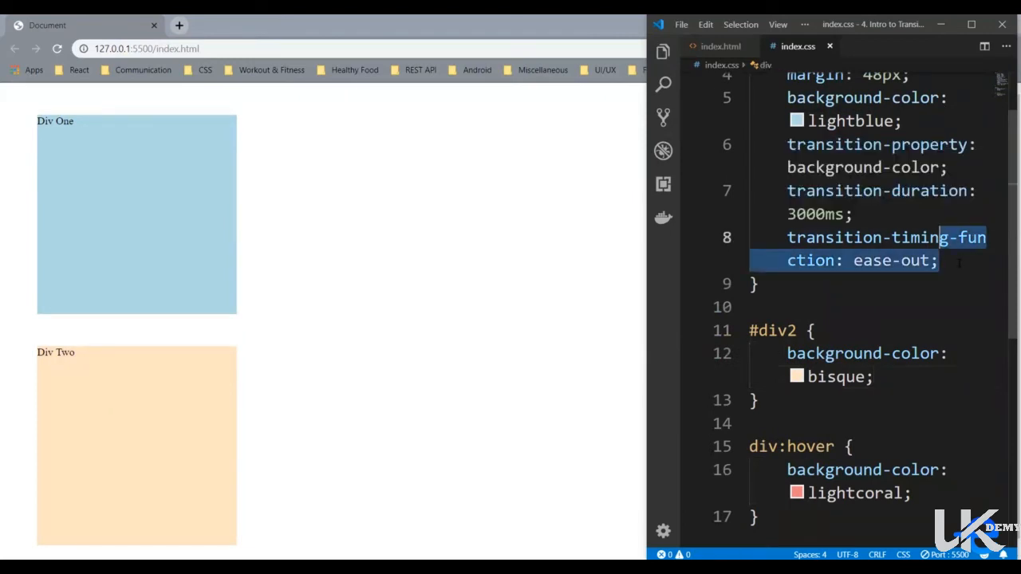
click(871, 377)
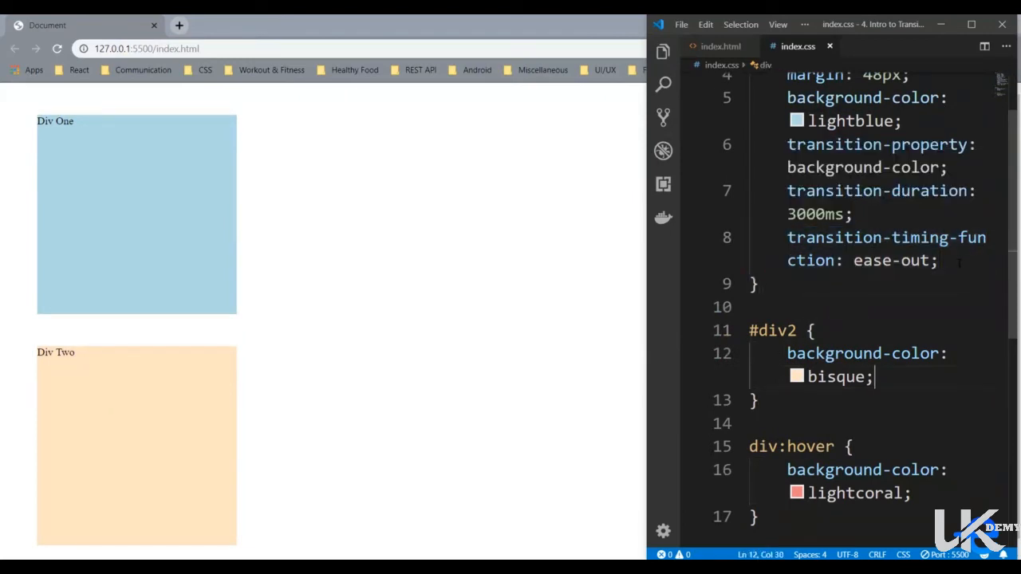
text(transition-timing-function: ease-out;)
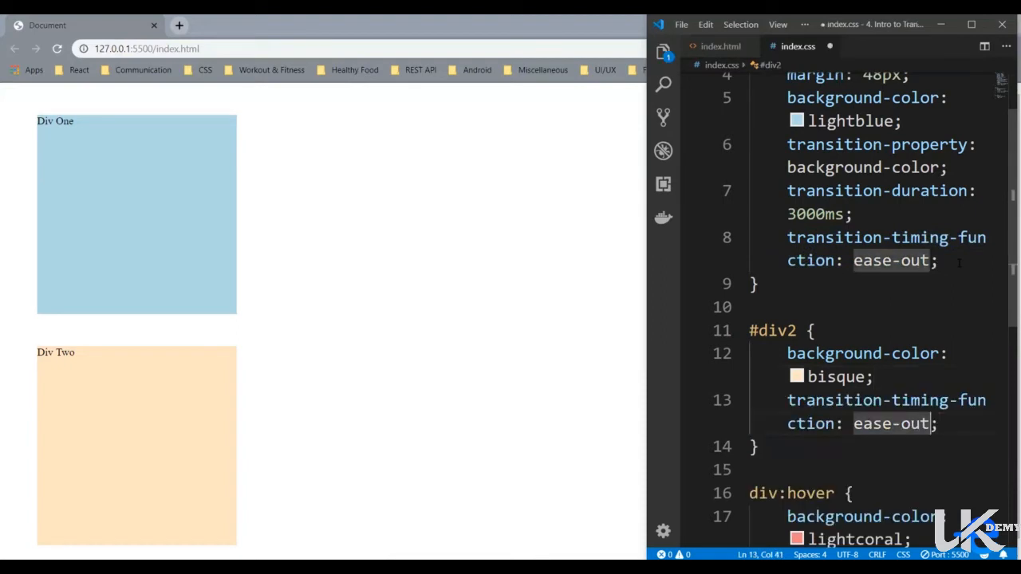
text(ease-in)
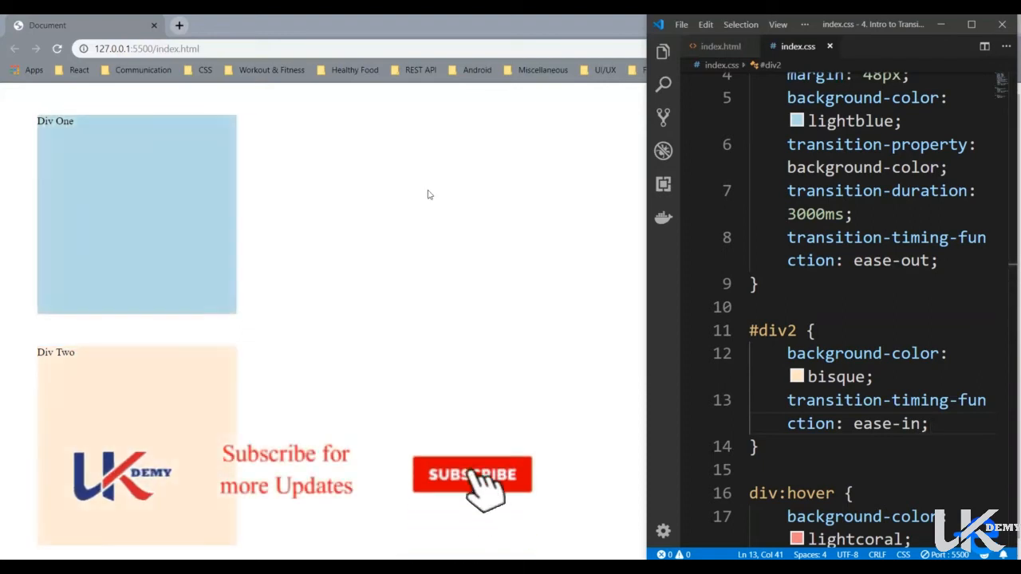
- Change the div rule's timing function from ease-out to linear
click(473, 475)
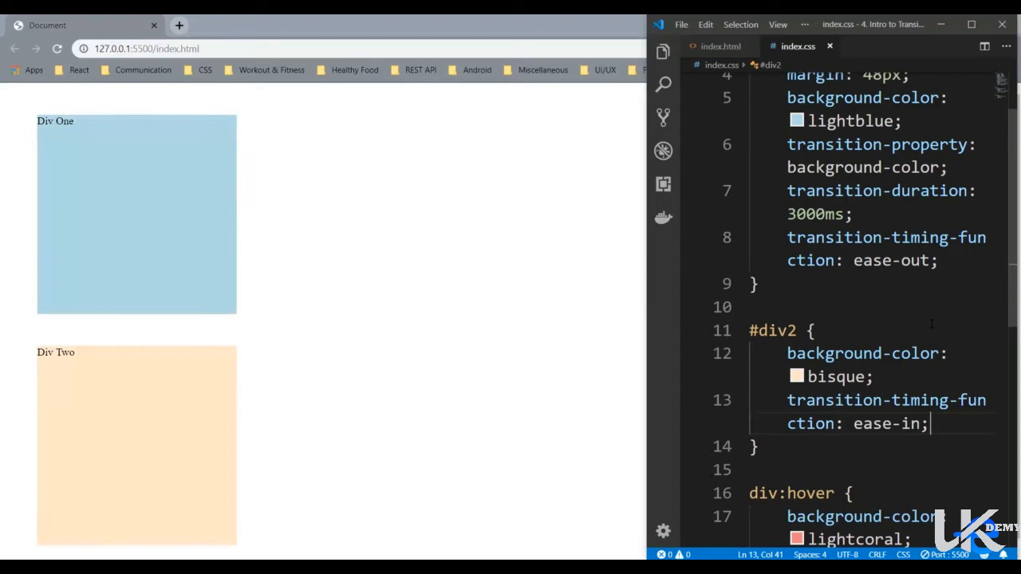
double_click(887, 425)
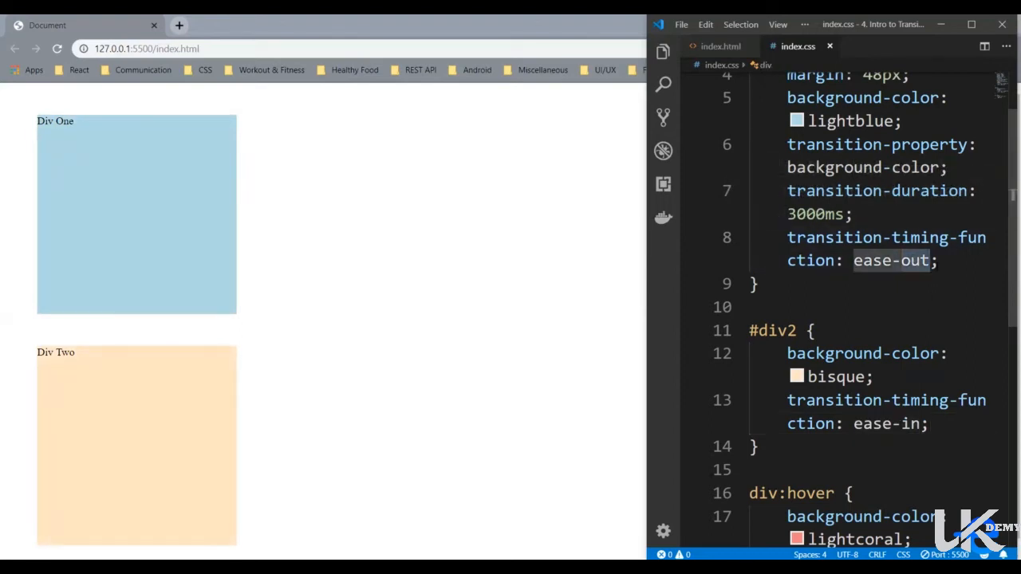
text(linear)
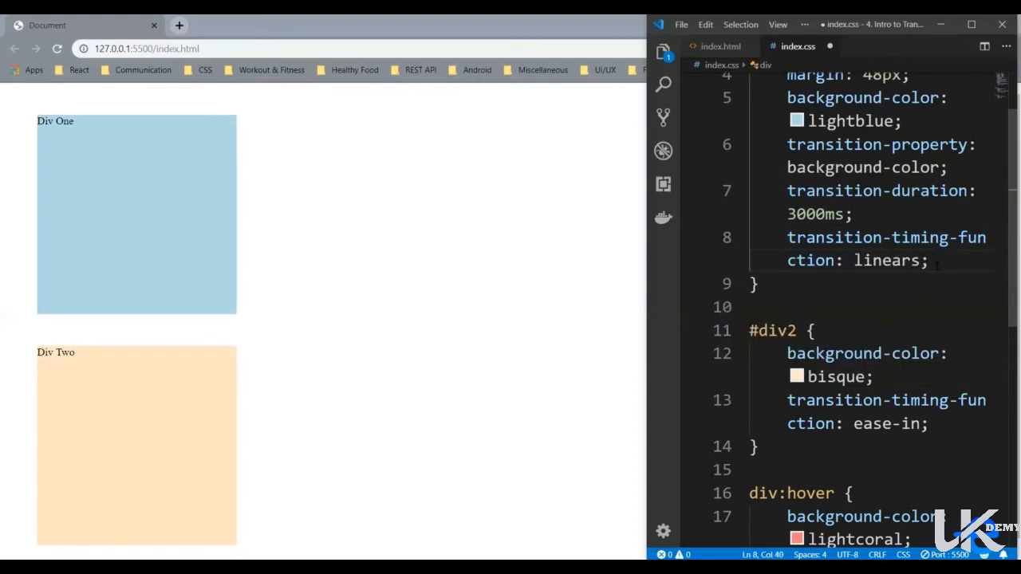
key(Backspace)
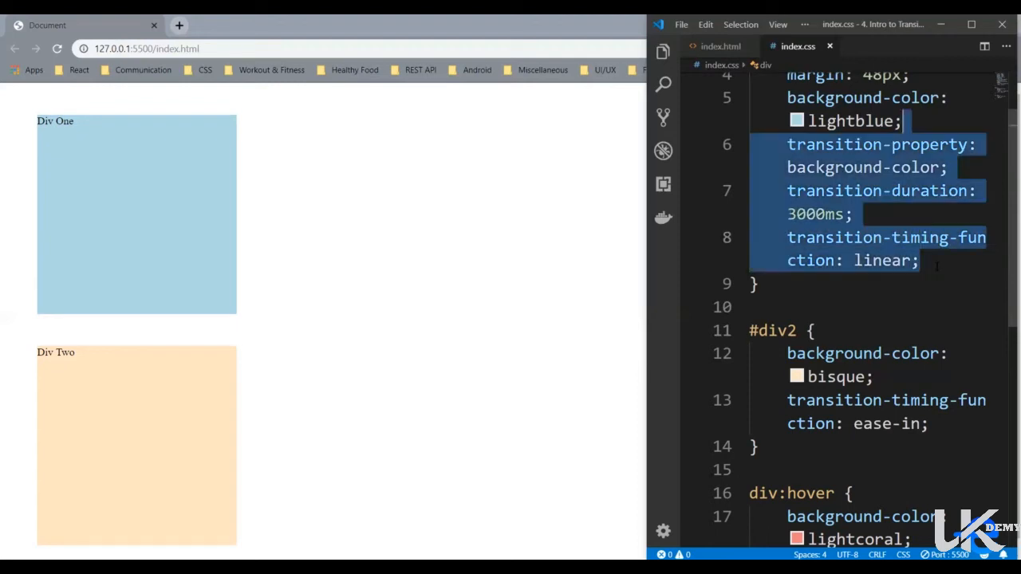
- Comment out the longhand lines and write transition: background-color 3s ease-in; in #div1
key(Ctrl+/)
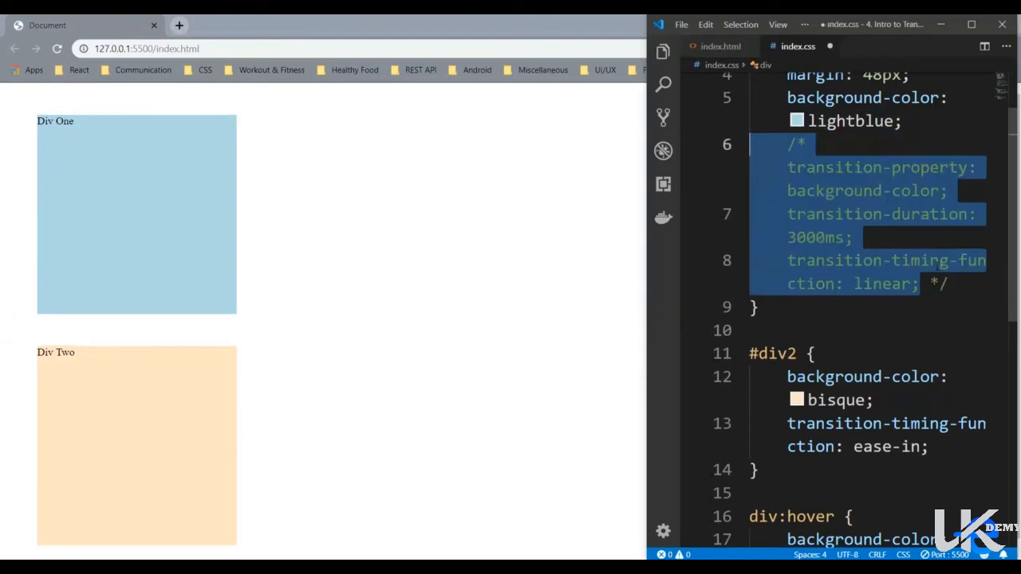
text(transition:)
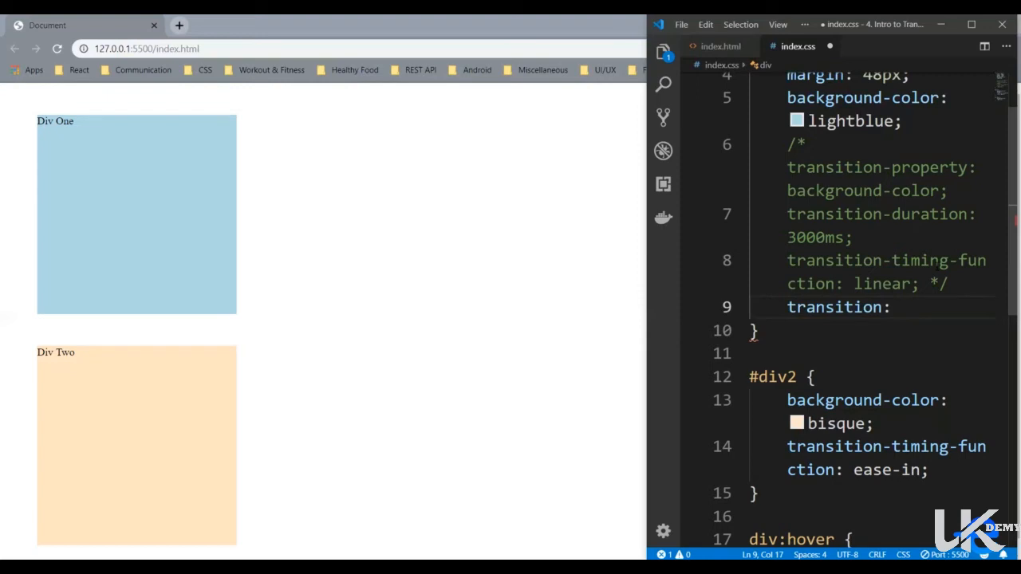
text(background-color)
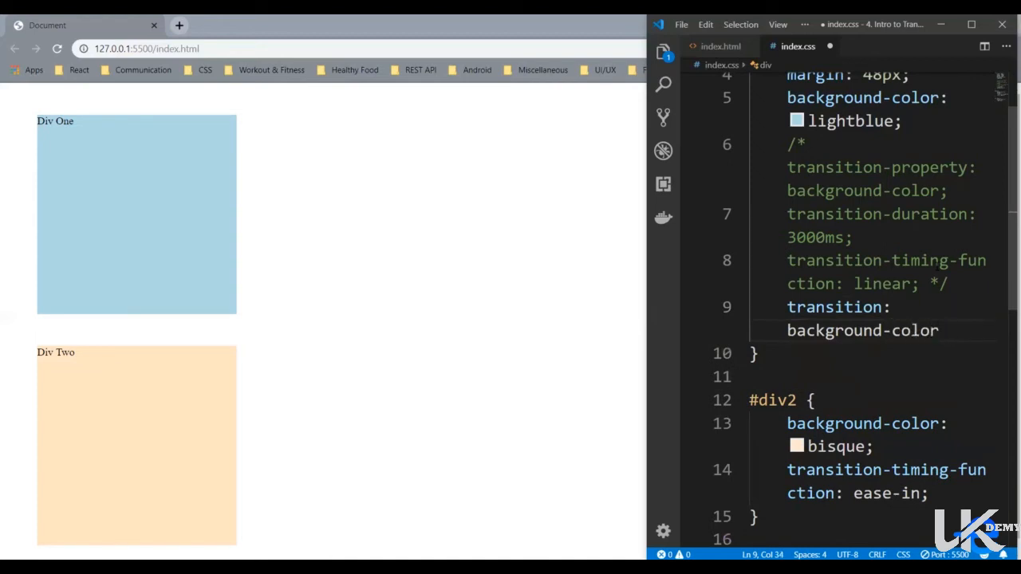
text(3s)
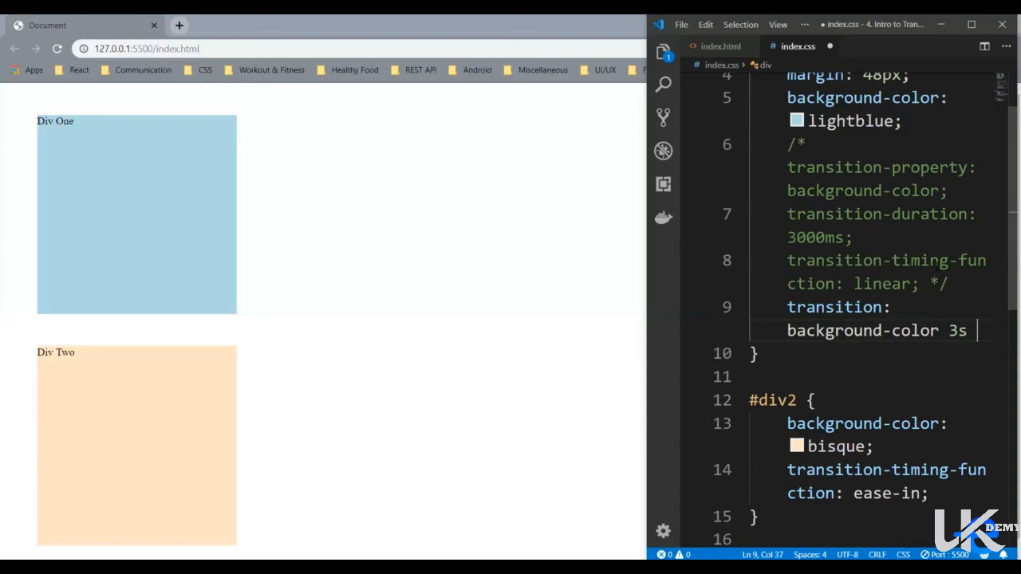
text(ease-in)
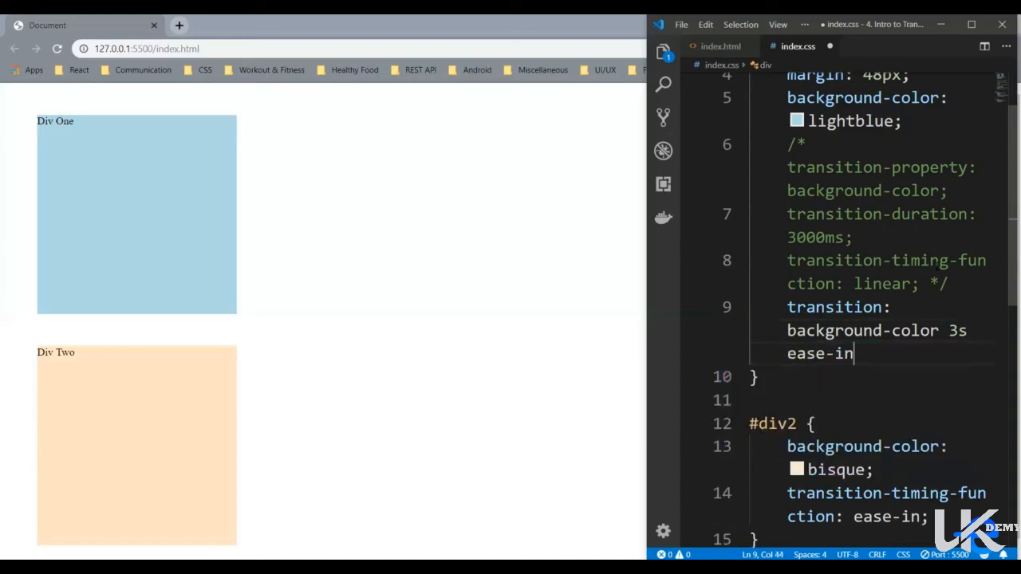
text(;)
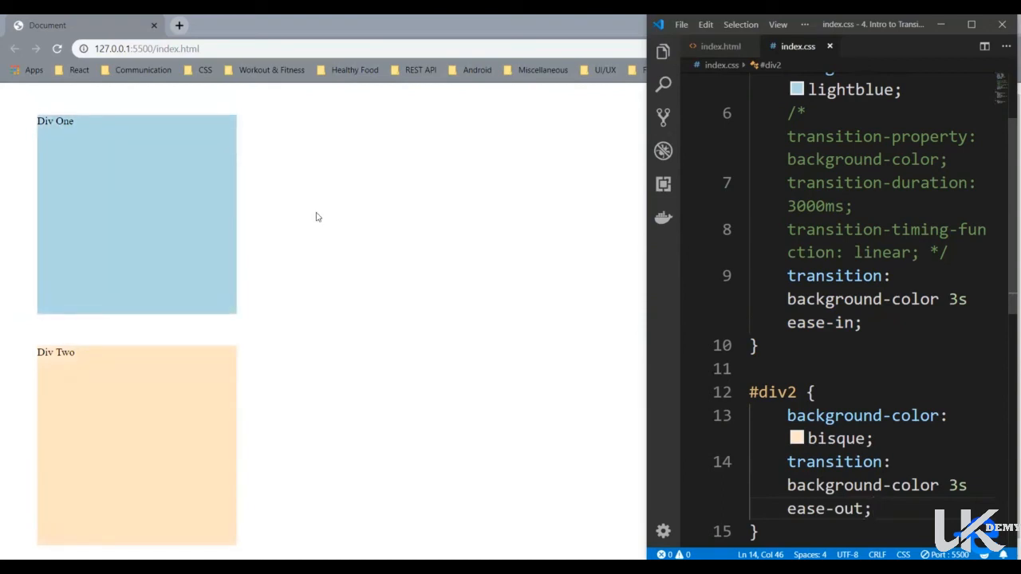
mouse_move(159, 185)
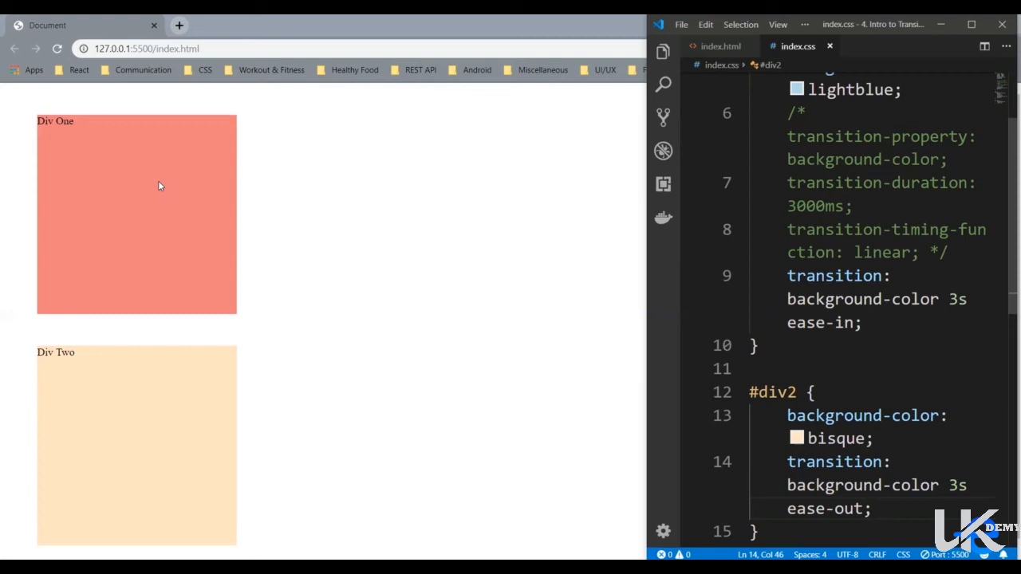
- Hover Div One in the browser to watch it fade to lightcoral, then move to the div:hover rule
click(871, 507)
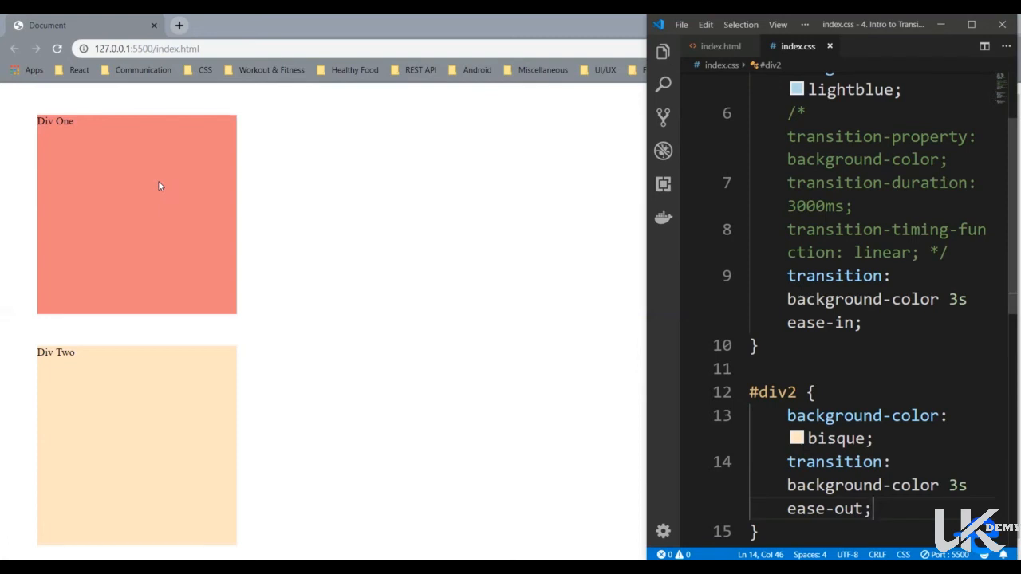
scroll(down, 3)
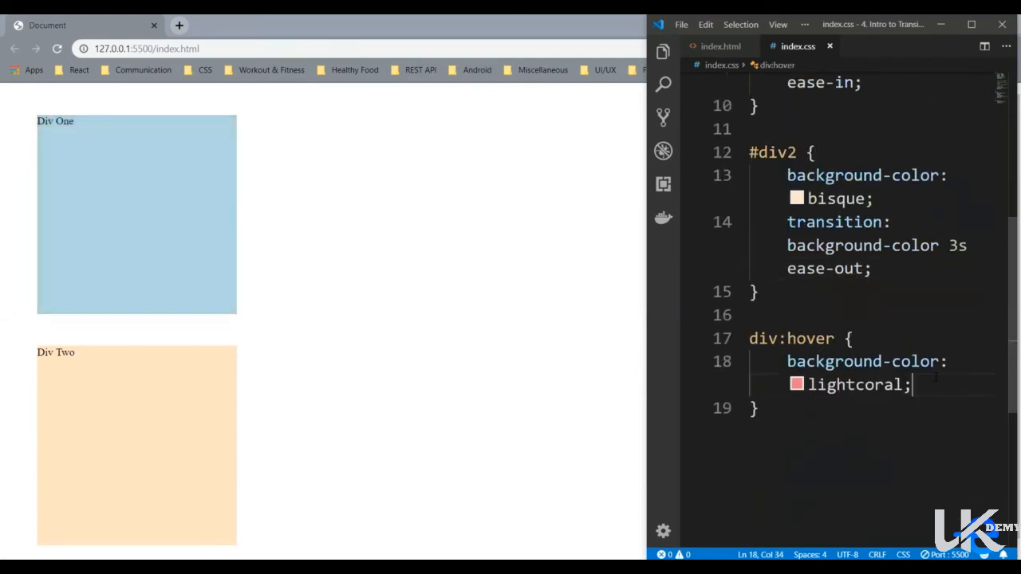
- Add border-radius: 150px; to the div:hover rule
text(border)
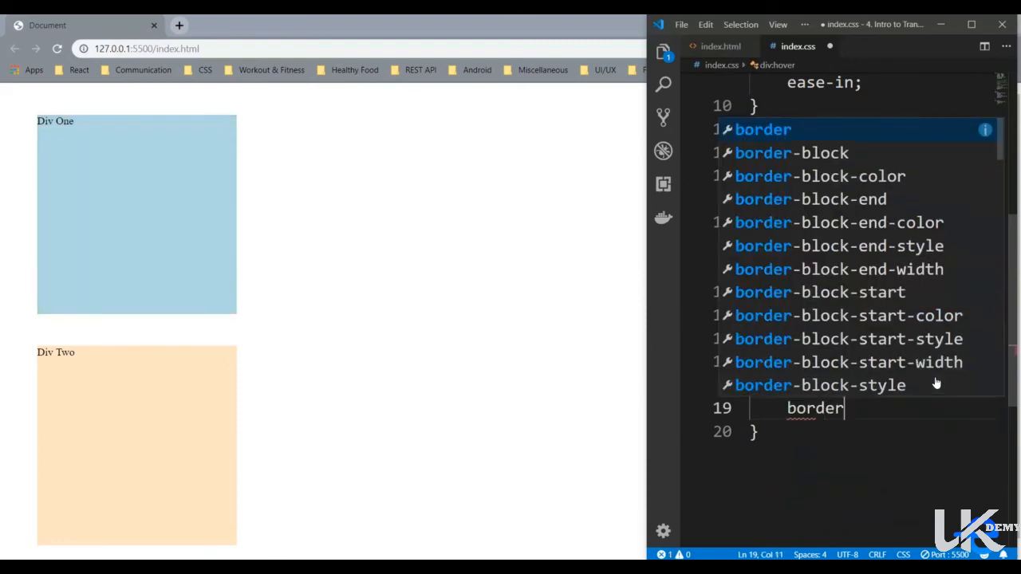
text(-radius:)
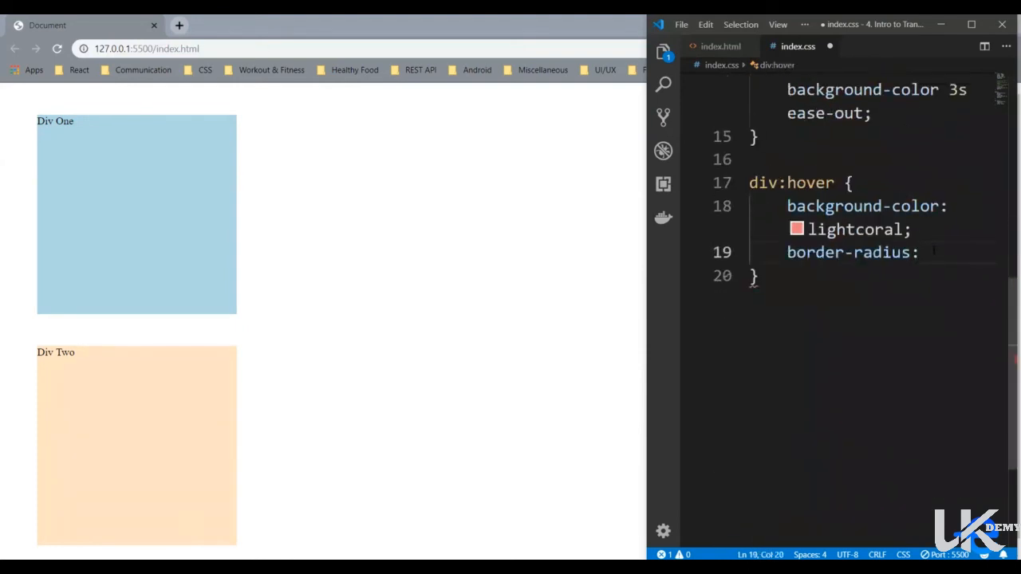
text(150px;)
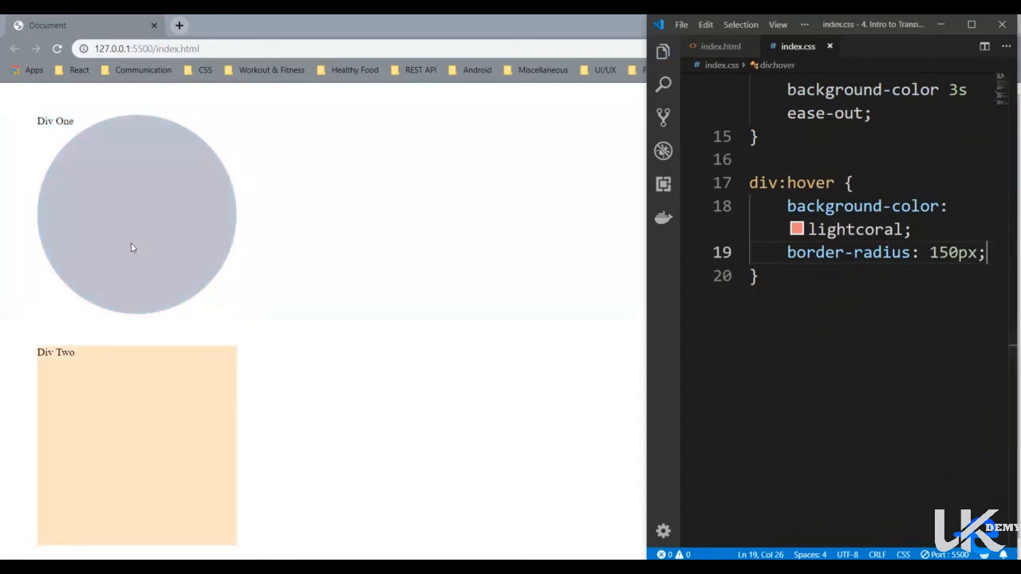
mouse_move(132, 247)
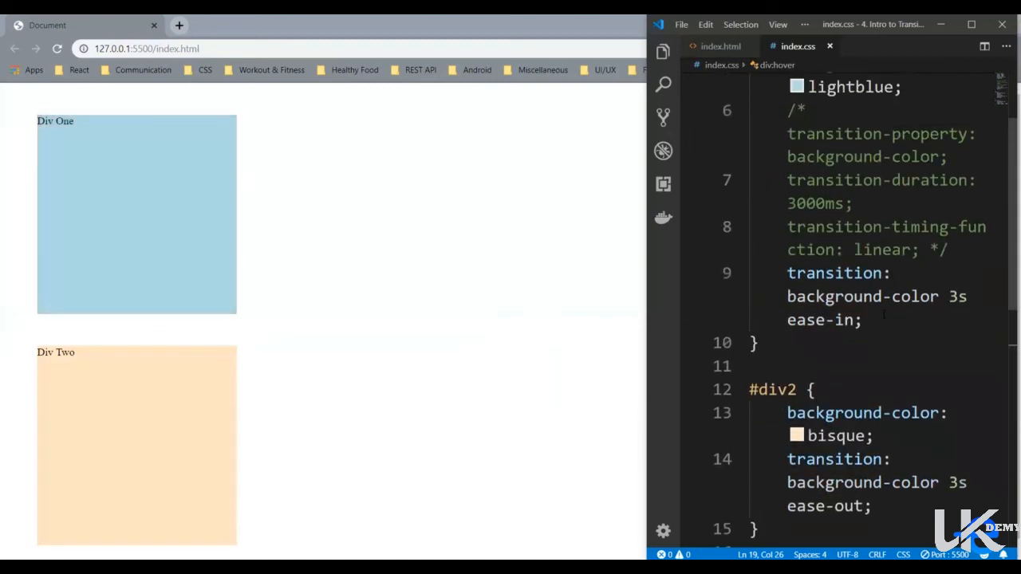
- Append , border-radius 3s ease-in to #div1's transition value
double_click(817, 319)
text(, )
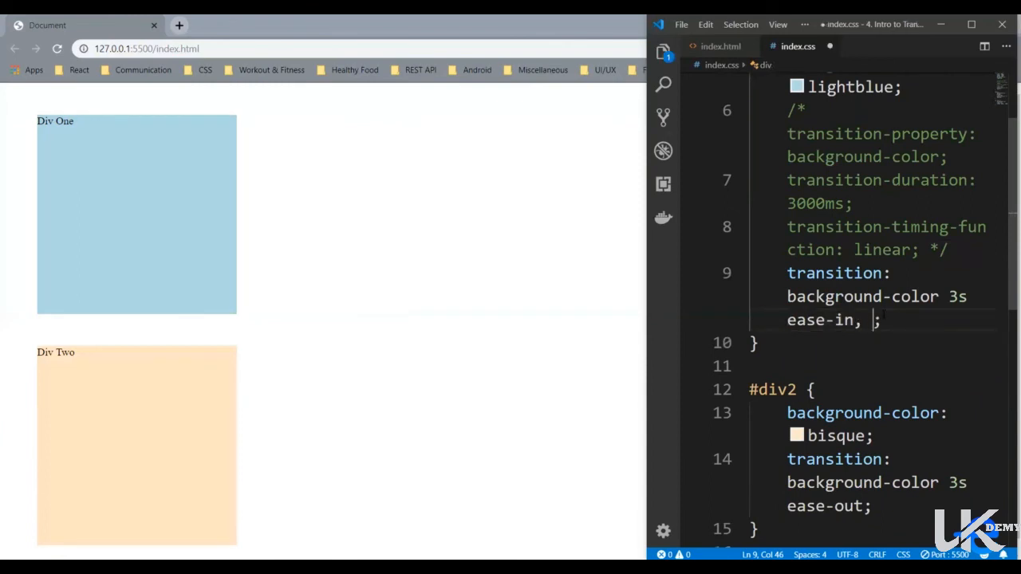
text(borde)
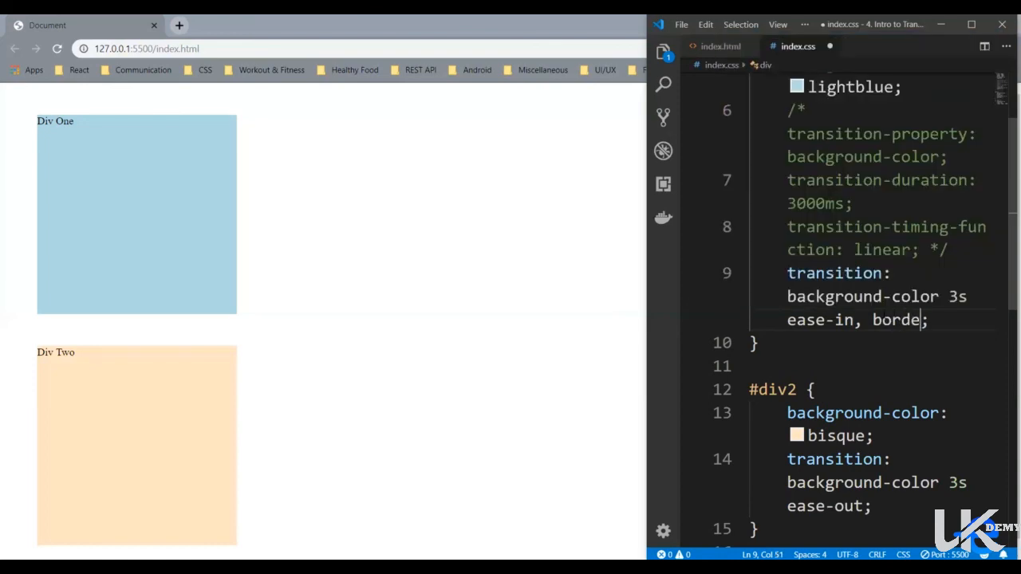
text(-radius)
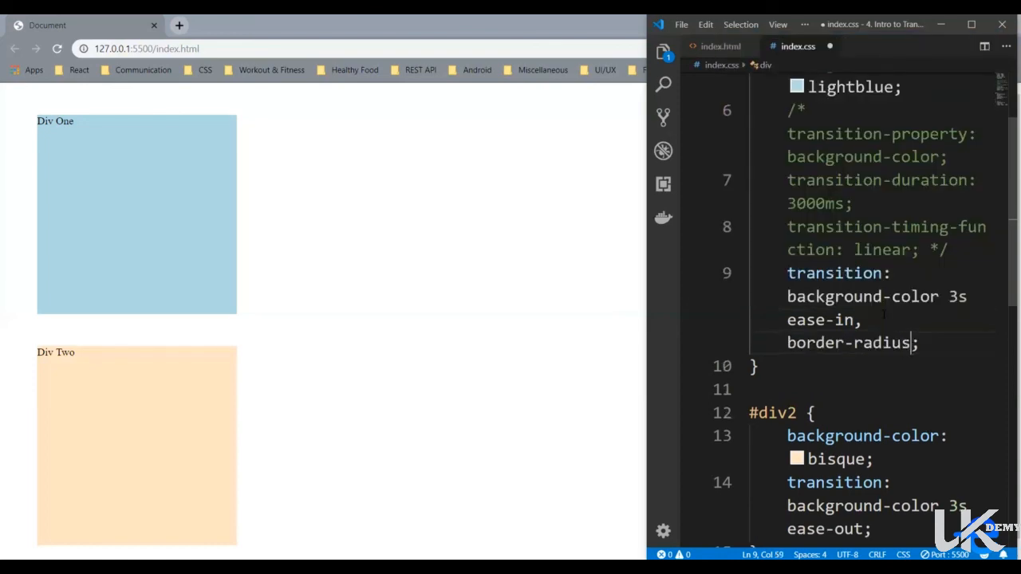
text(" ")
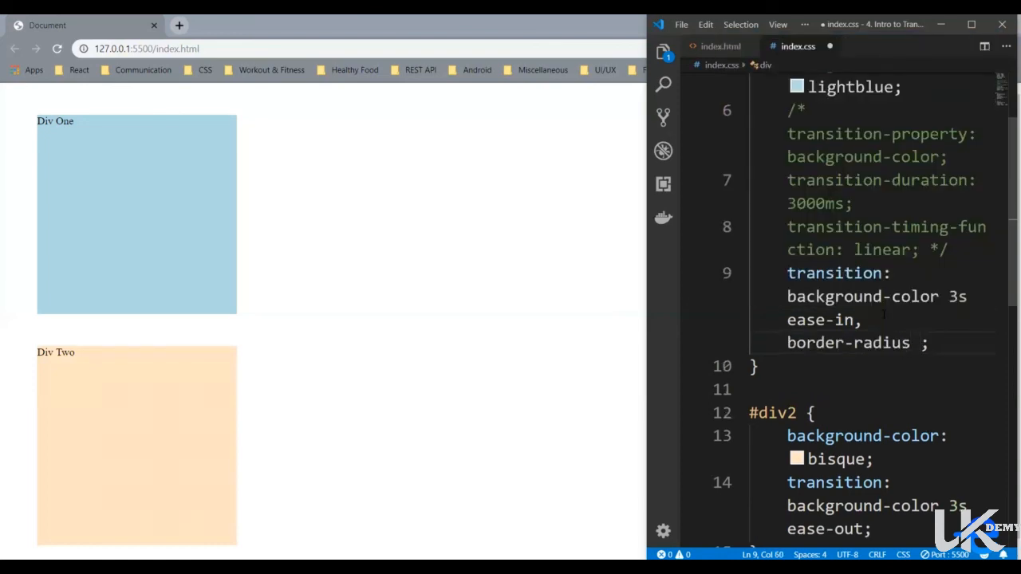
text(3s we)
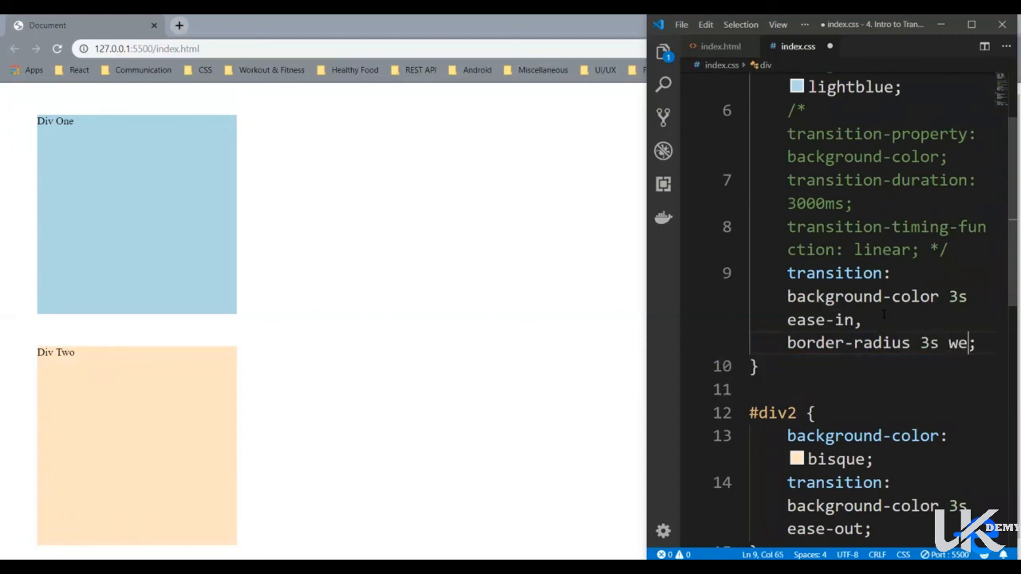
text(ase-in)
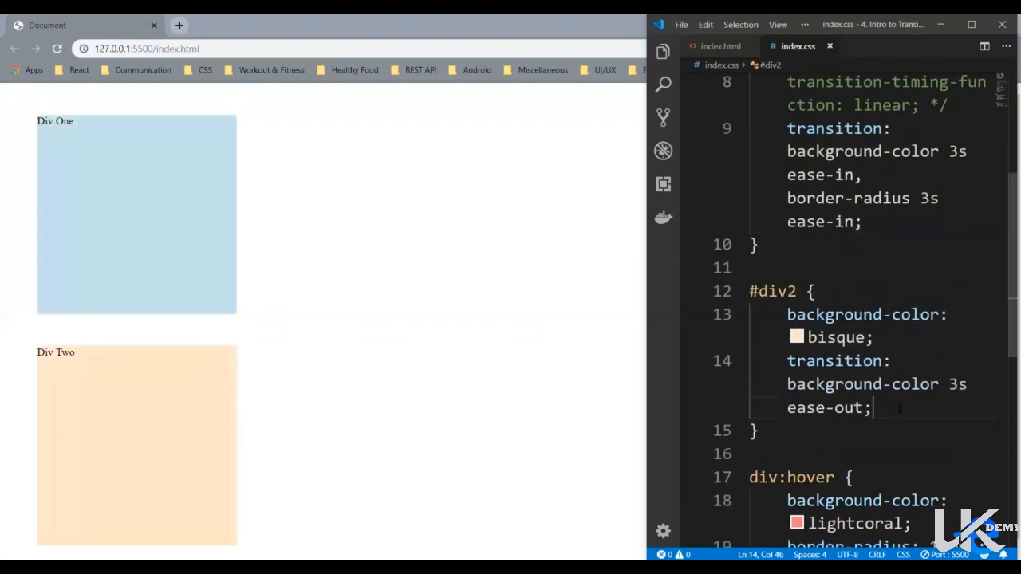
- Append , border-radius 3s ease-out to #div2's transition value
text(,)
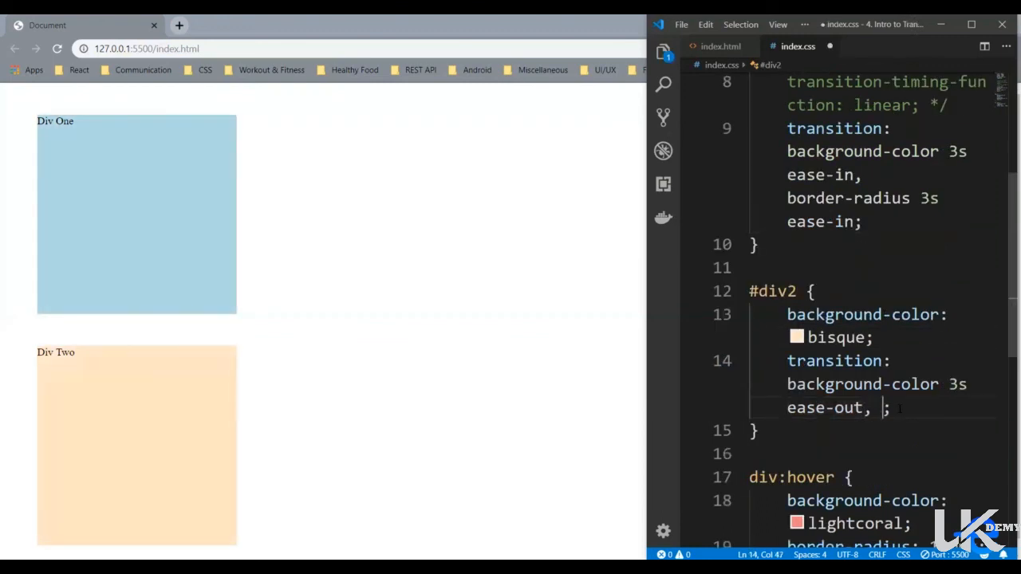
text(border-radius 3)
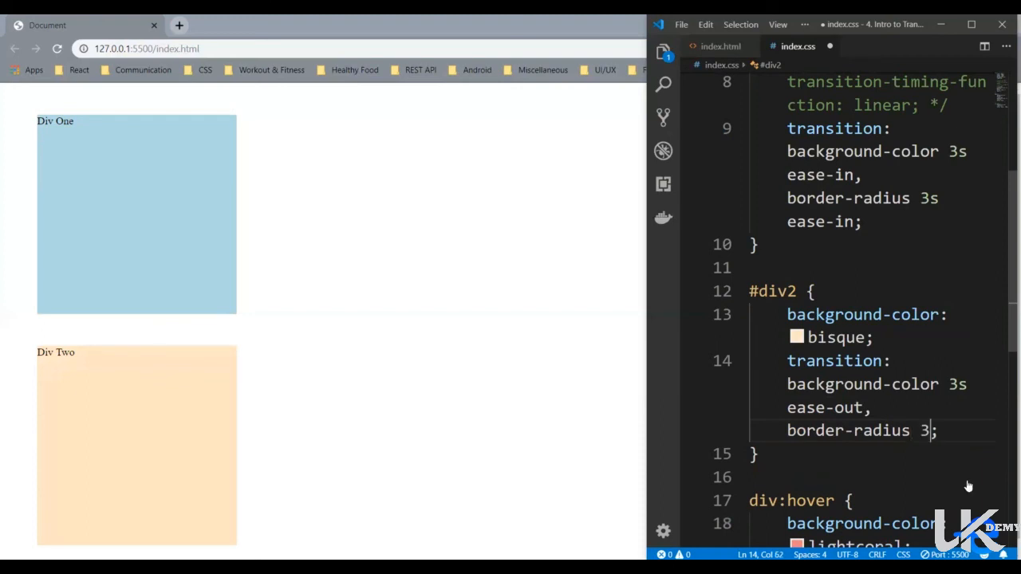
text(ease-out)
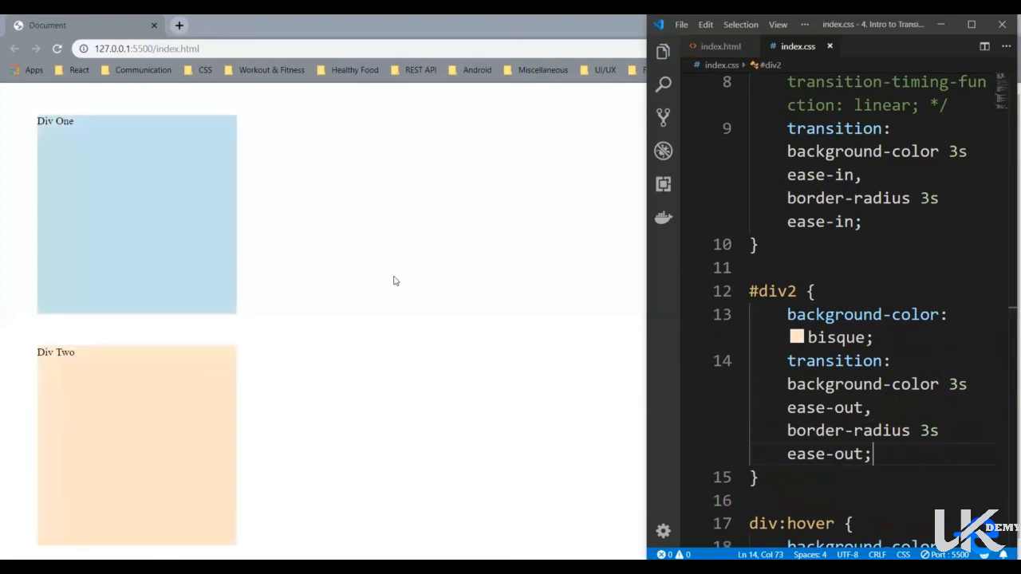
mouse_move(230, 257)
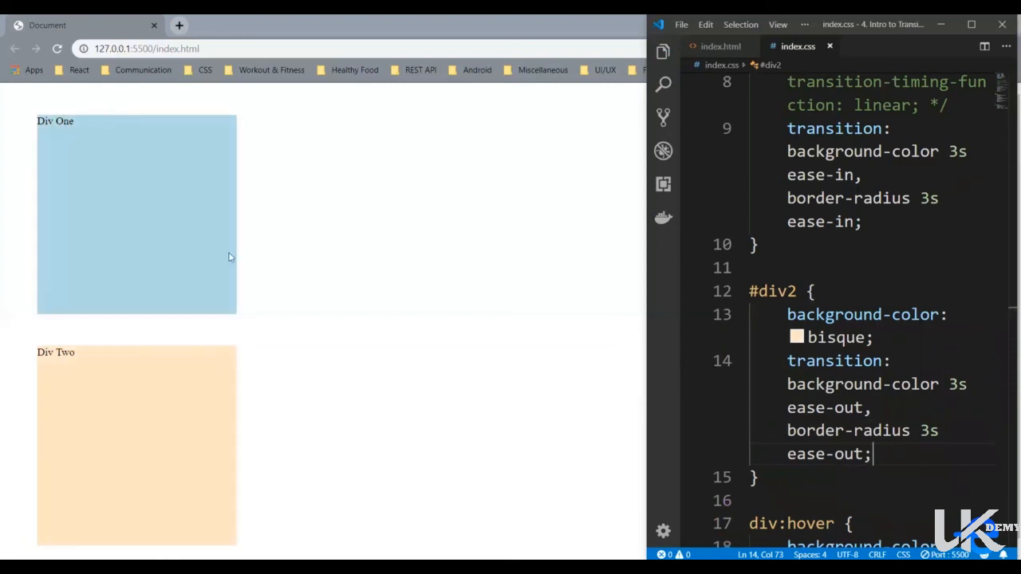
mouse_move(192, 255)
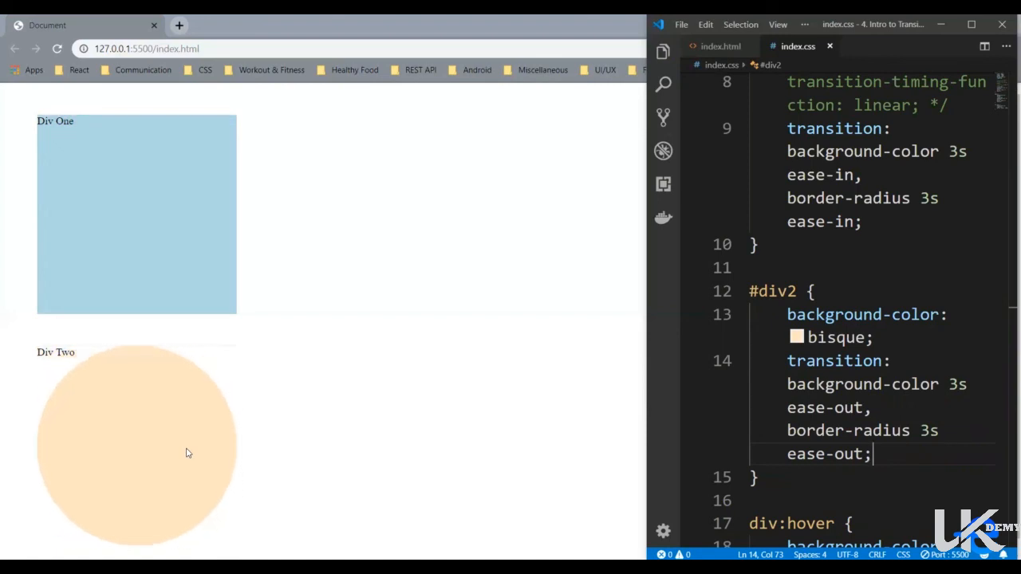
mouse_move(390, 471)
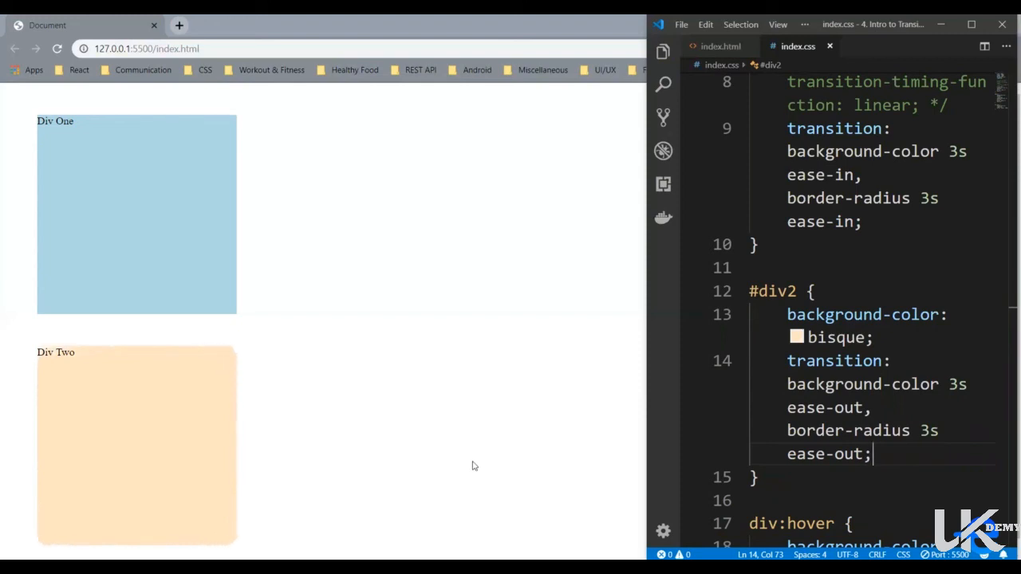
mouse_move(497, 460)
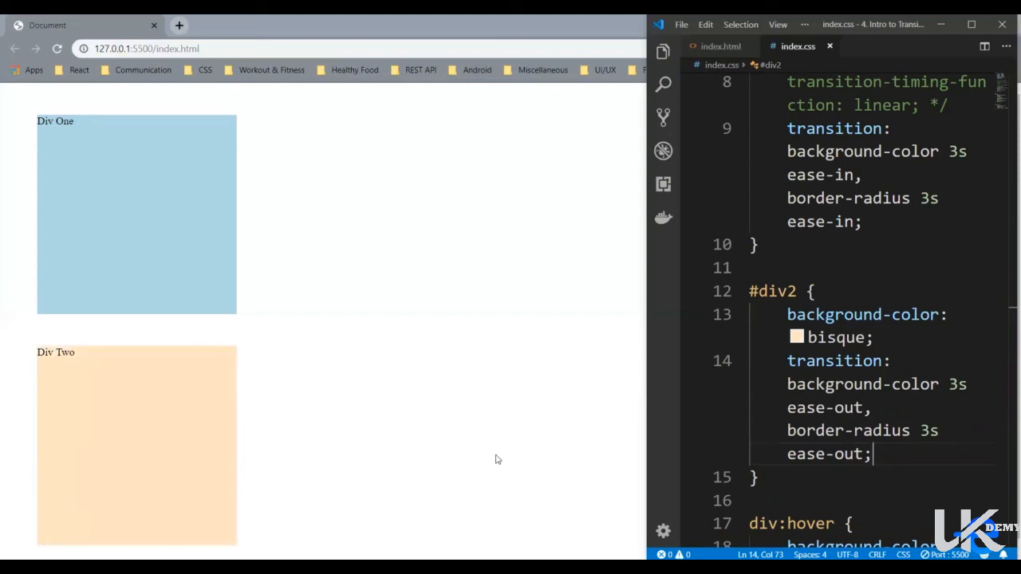